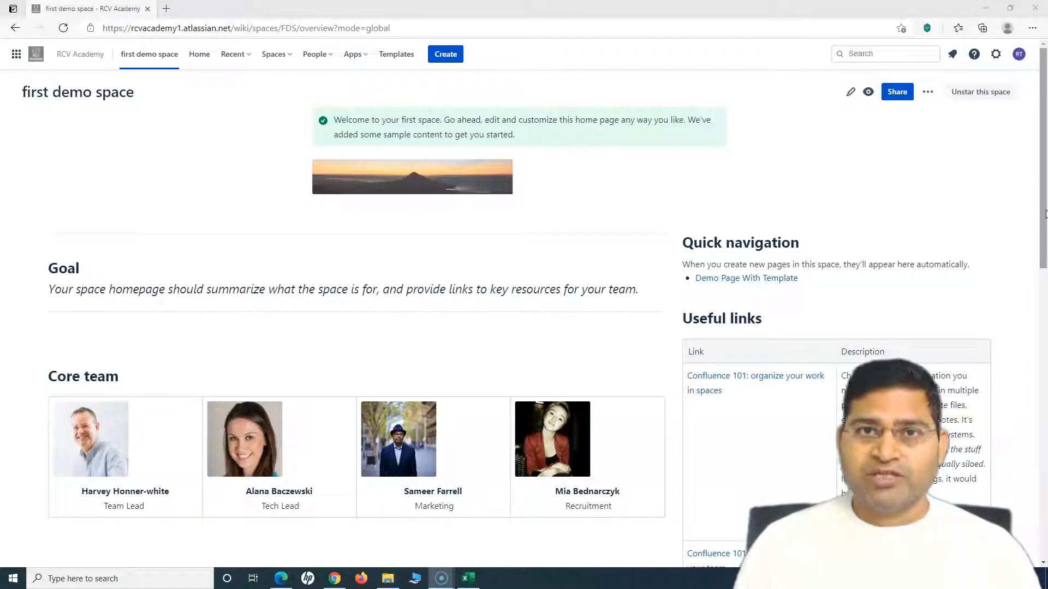
mouse_move(608, 110)
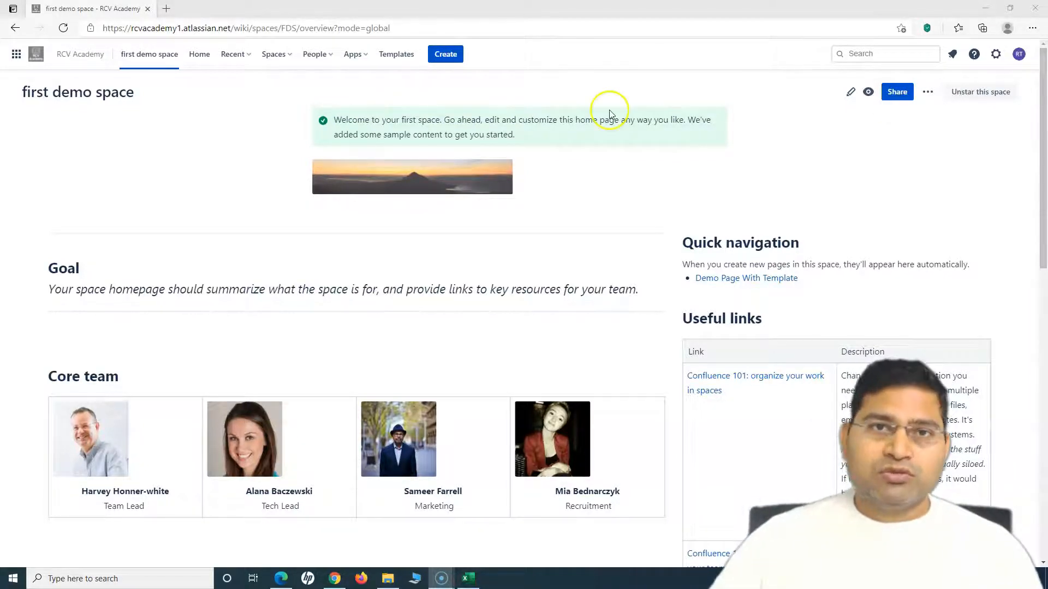
mouse_move(672, 73)
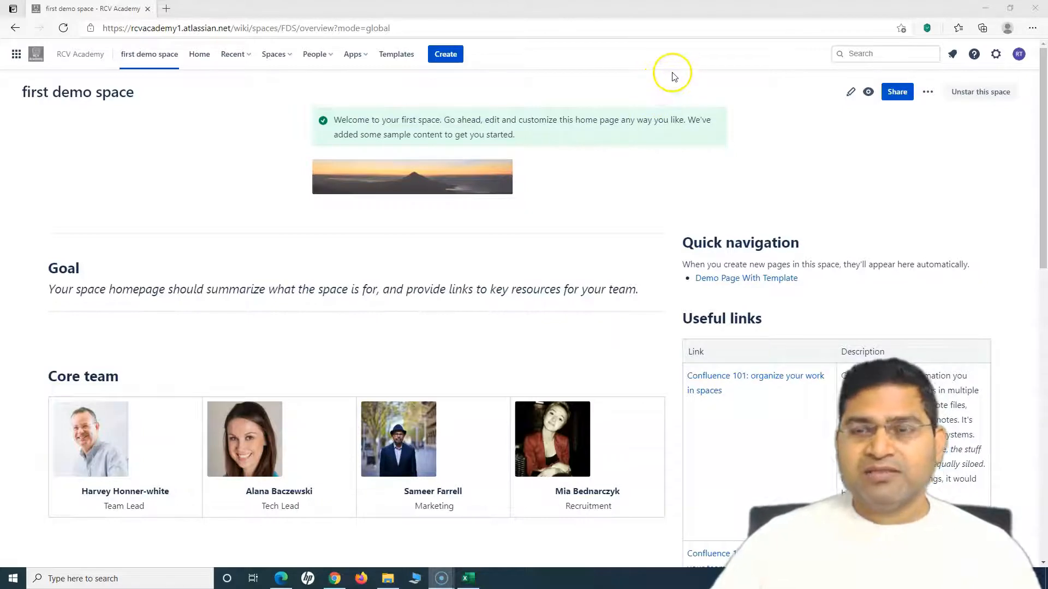
mouse_move(996, 54)
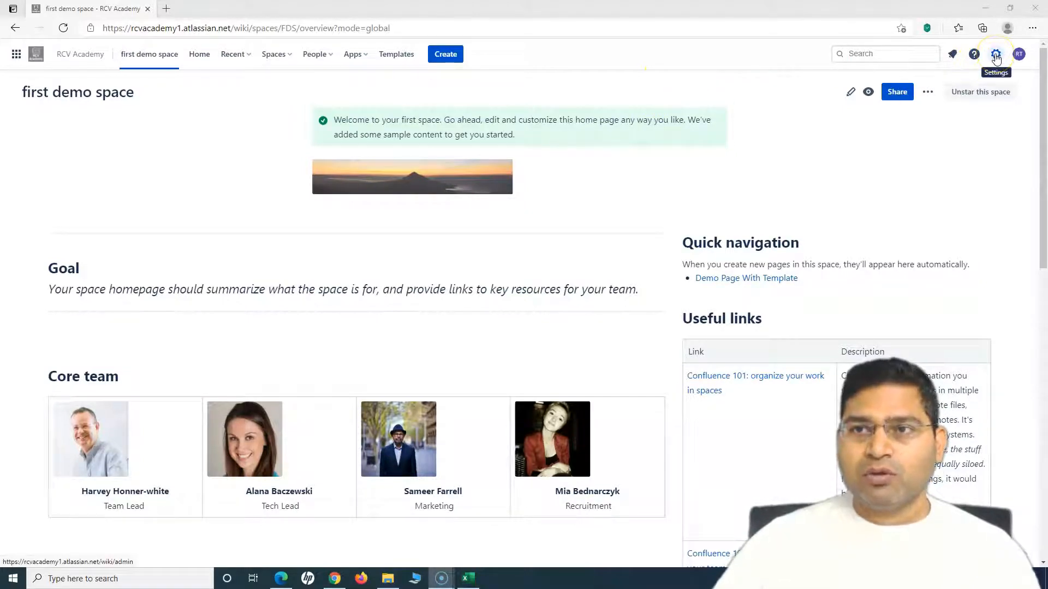
Step: Go to site administration (General Configuration) and locate the Atlassian Marketplace section in the sidebar
click(996, 54)
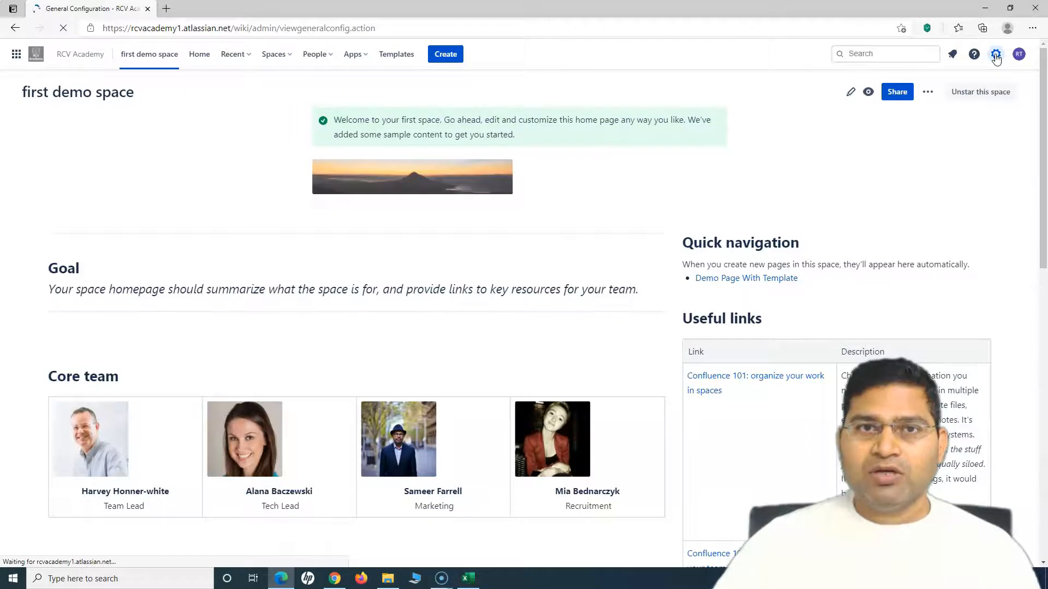
click(996, 54)
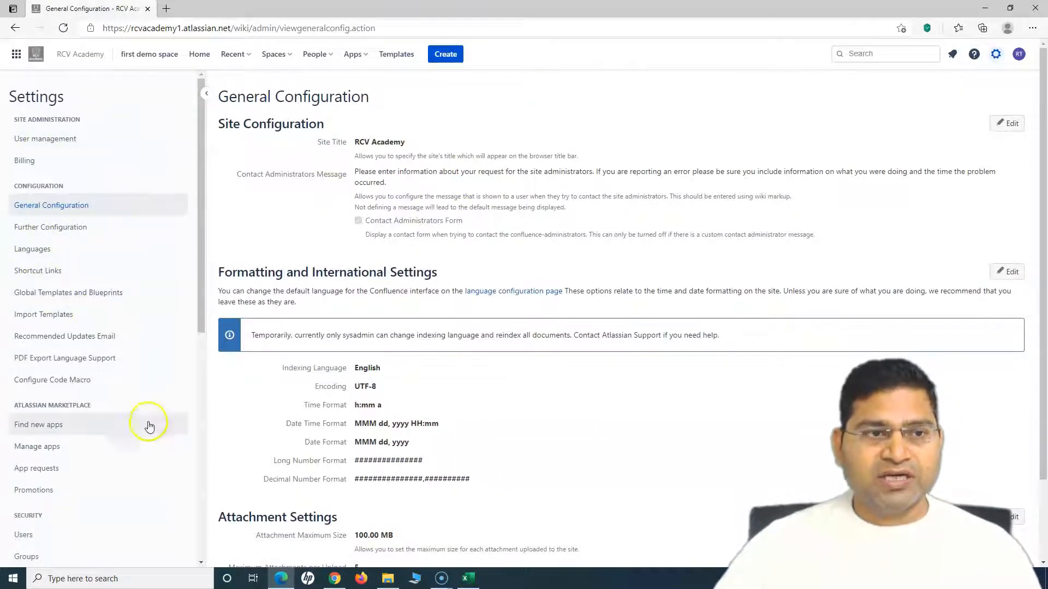
scroll(down, 3)
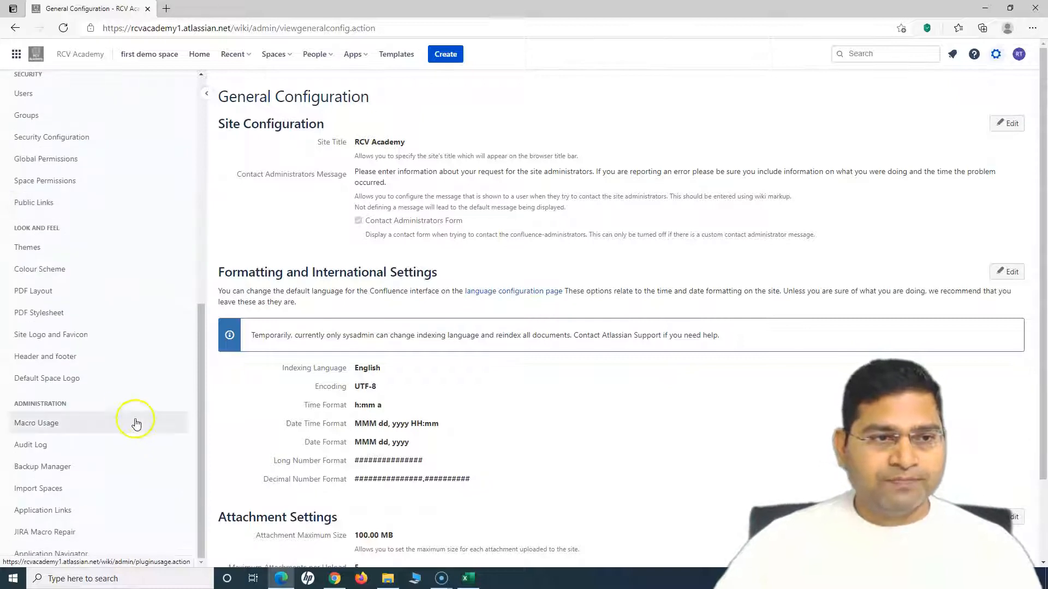
scroll(up, 3)
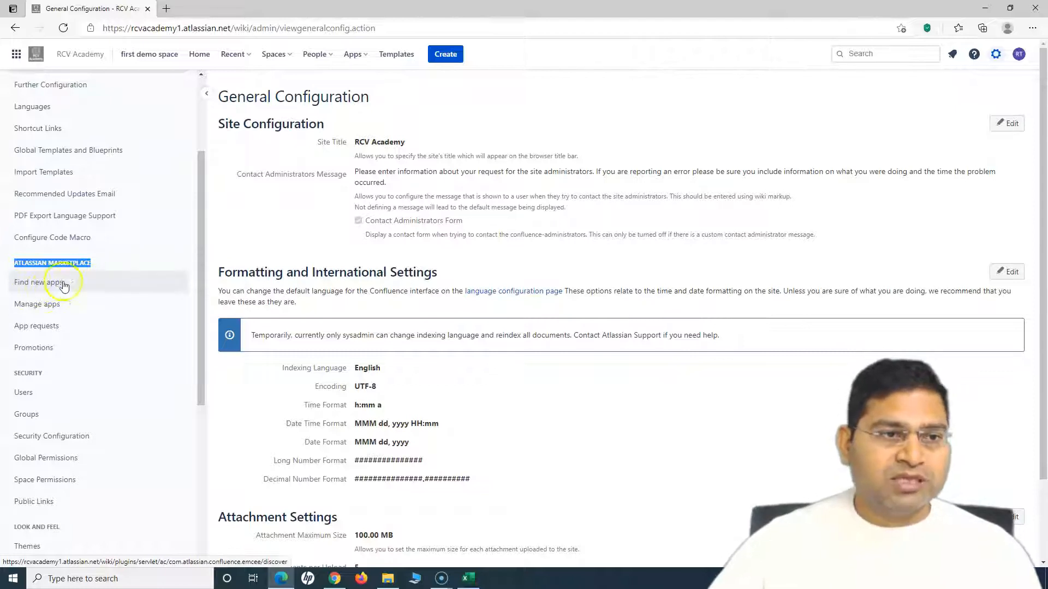
Step: Go to Find new apps and look over the Sort and Categories options
click(37, 282)
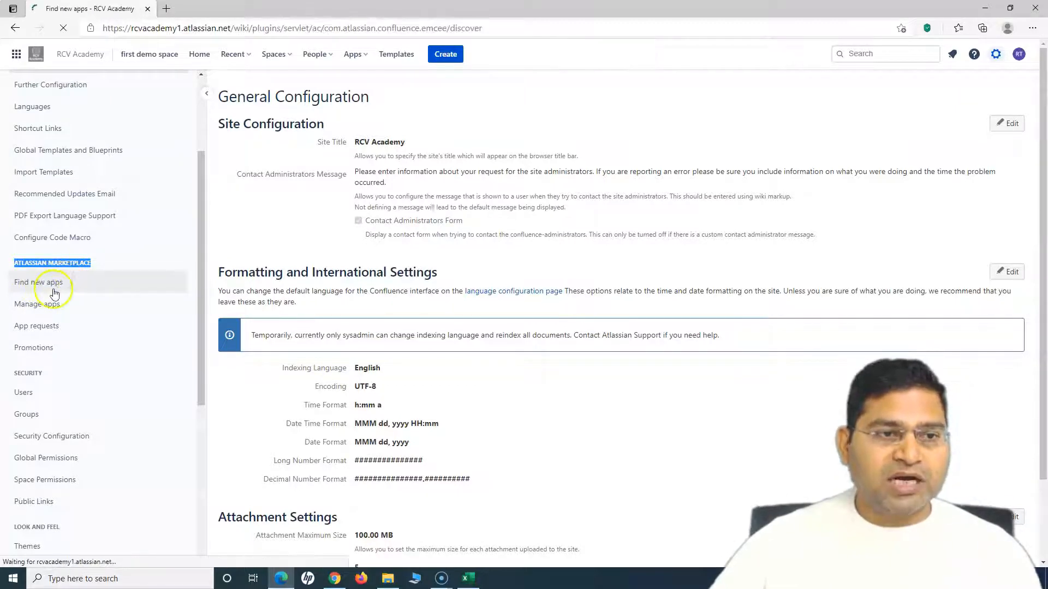
click(39, 281)
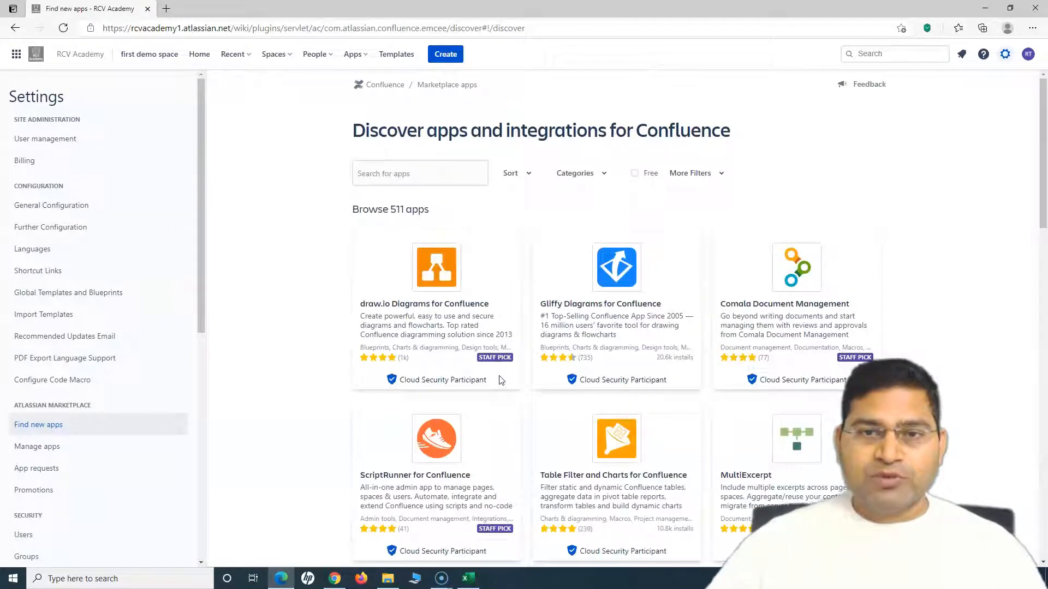
mouse_move(622, 215)
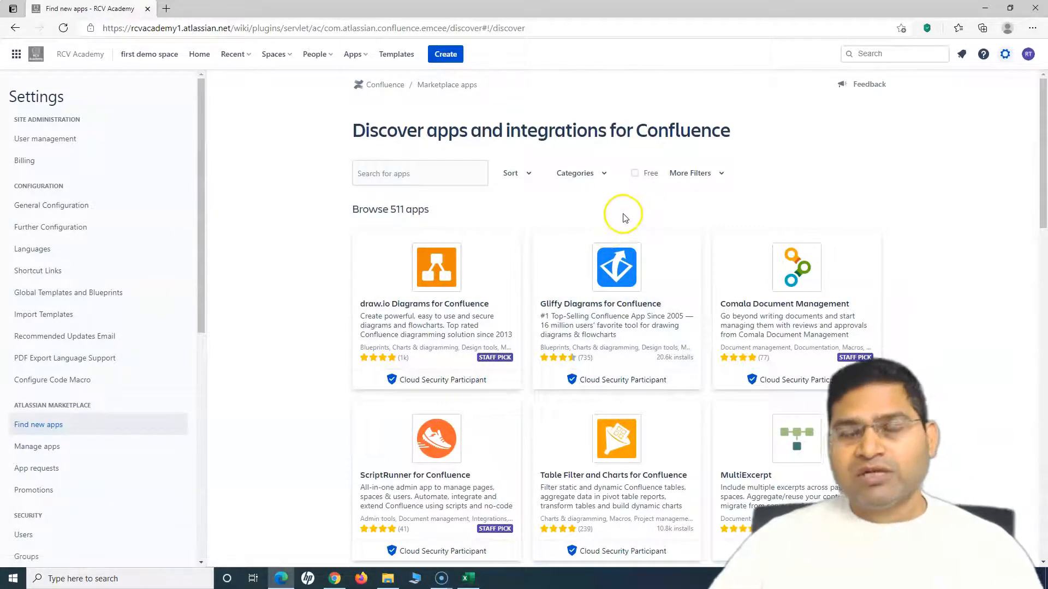
mouse_move(365, 120)
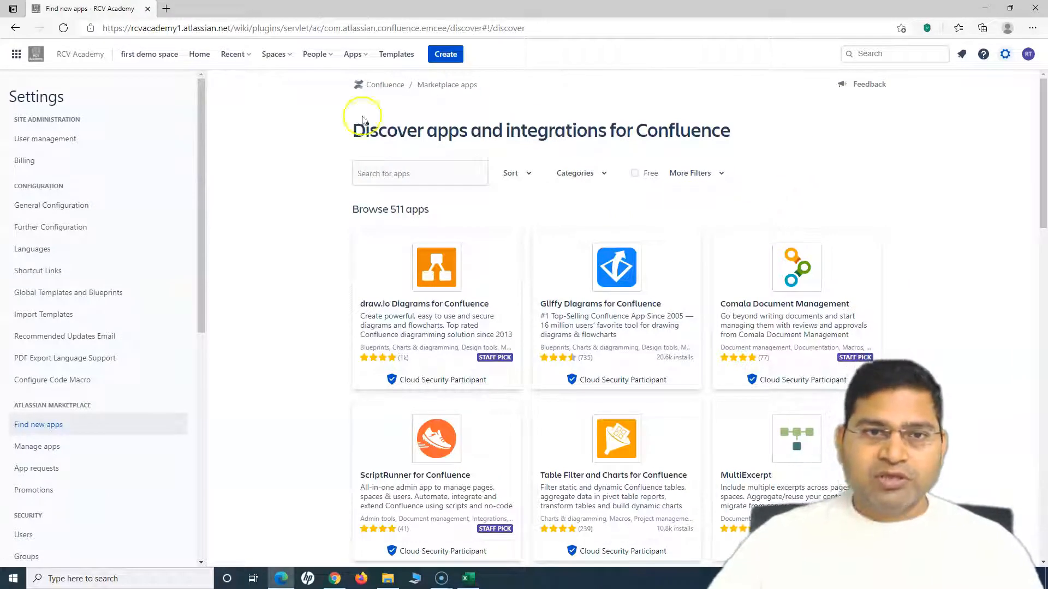
mouse_move(467, 156)
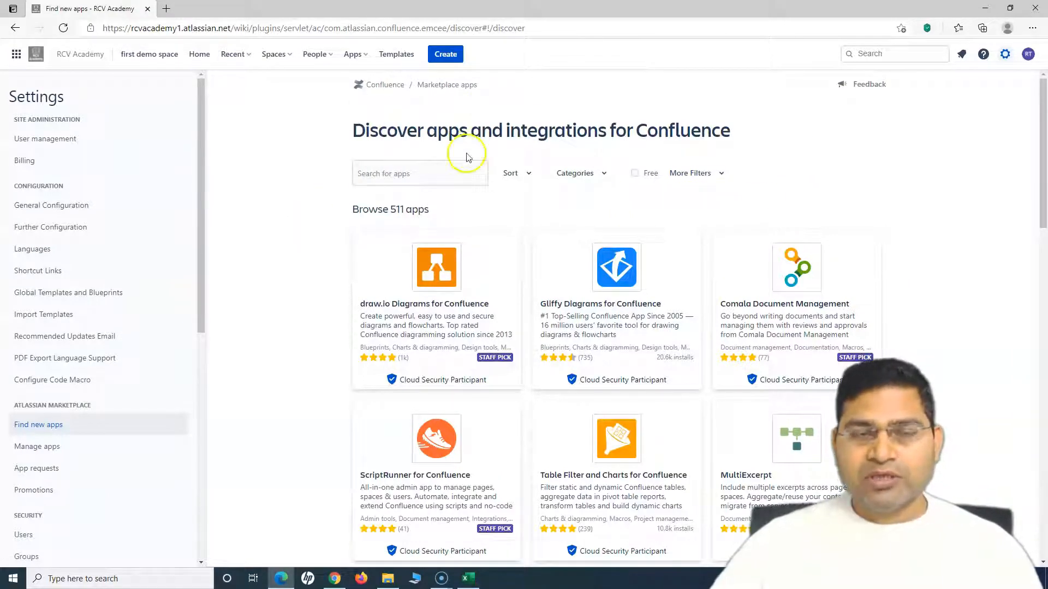
mouse_move(545, 183)
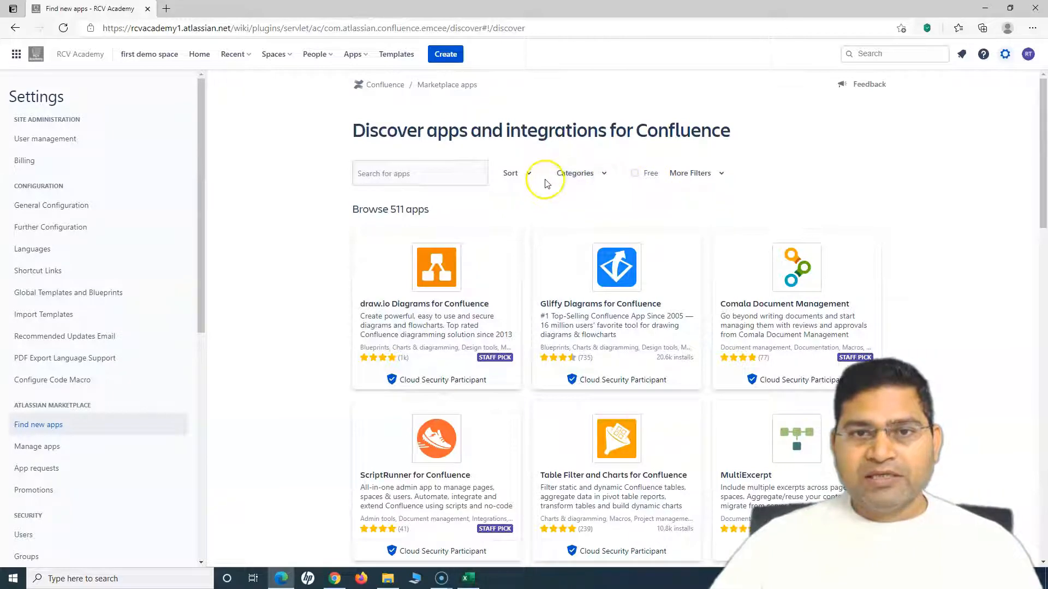
click(511, 173)
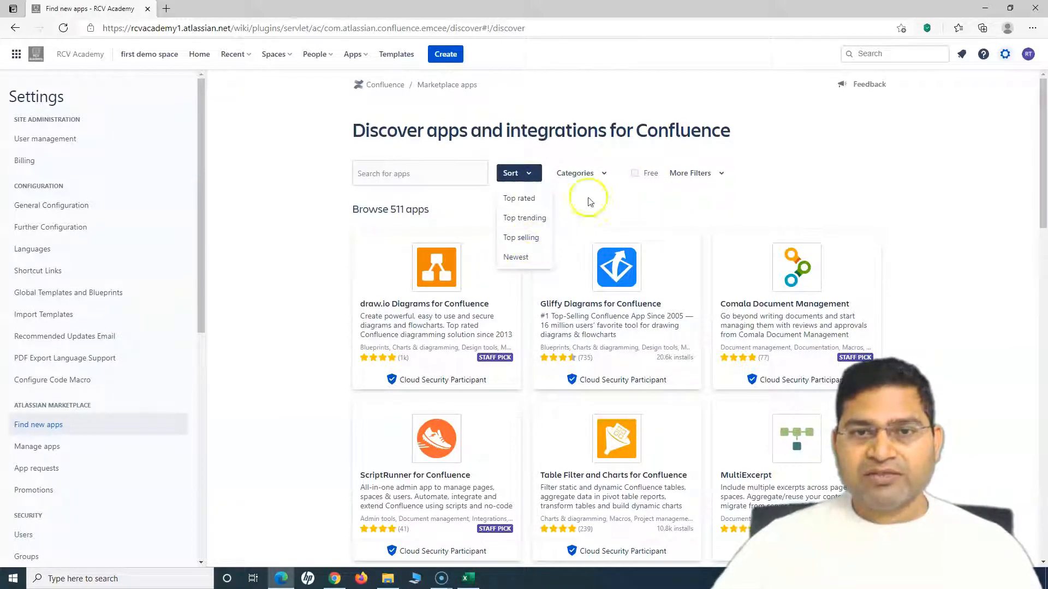
click(582, 174)
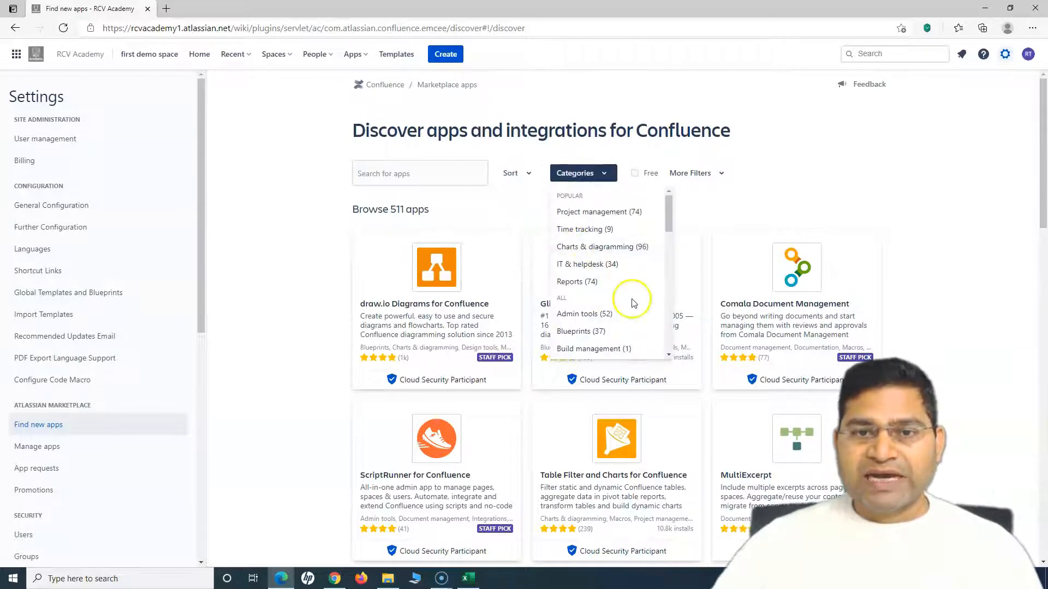
mouse_move(567, 244)
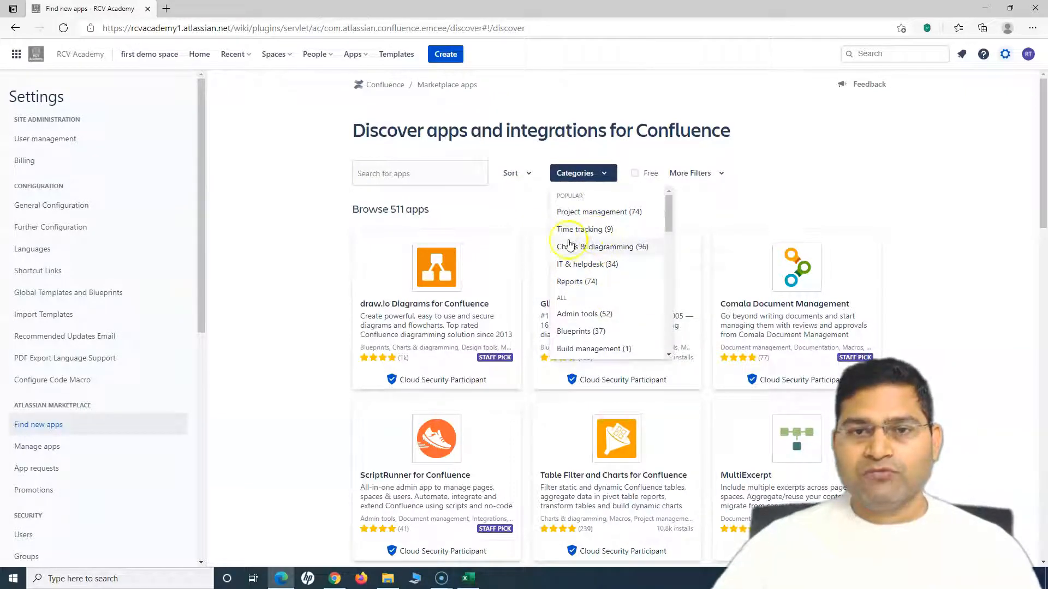
mouse_move(733, 207)
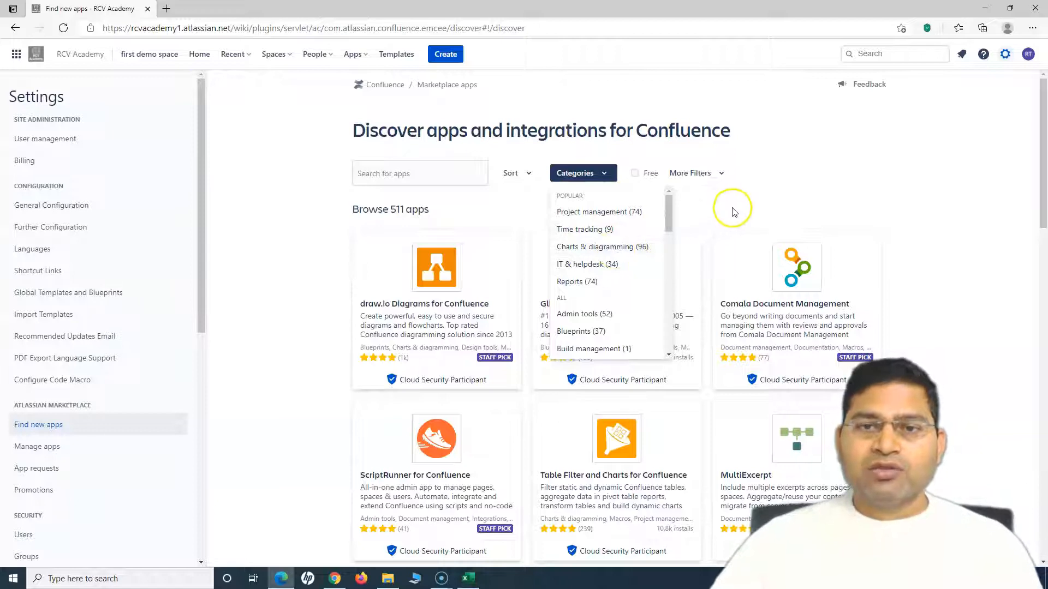
mouse_move(731, 211)
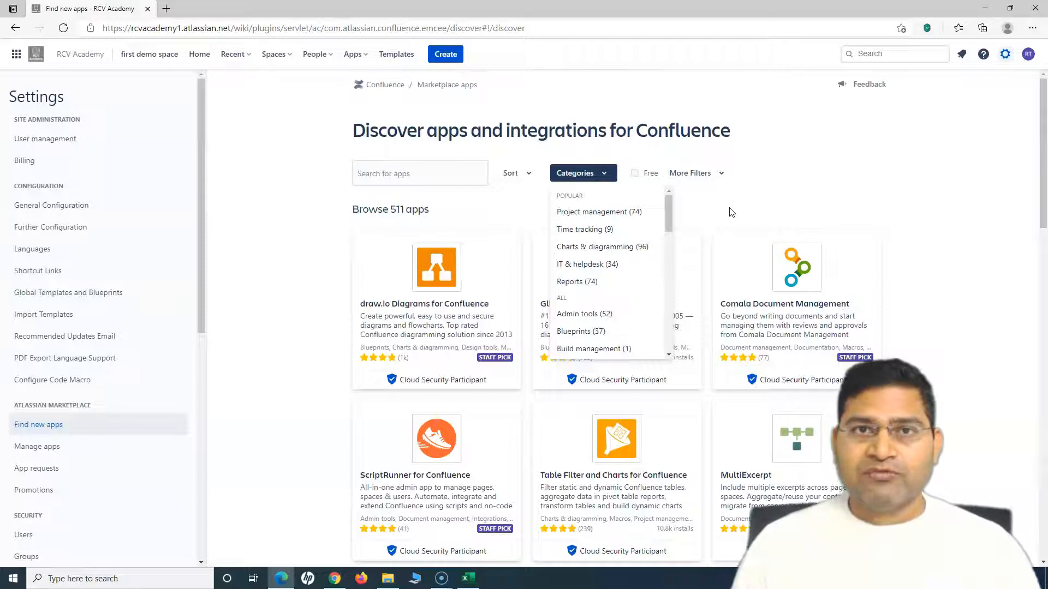
mouse_move(629, 251)
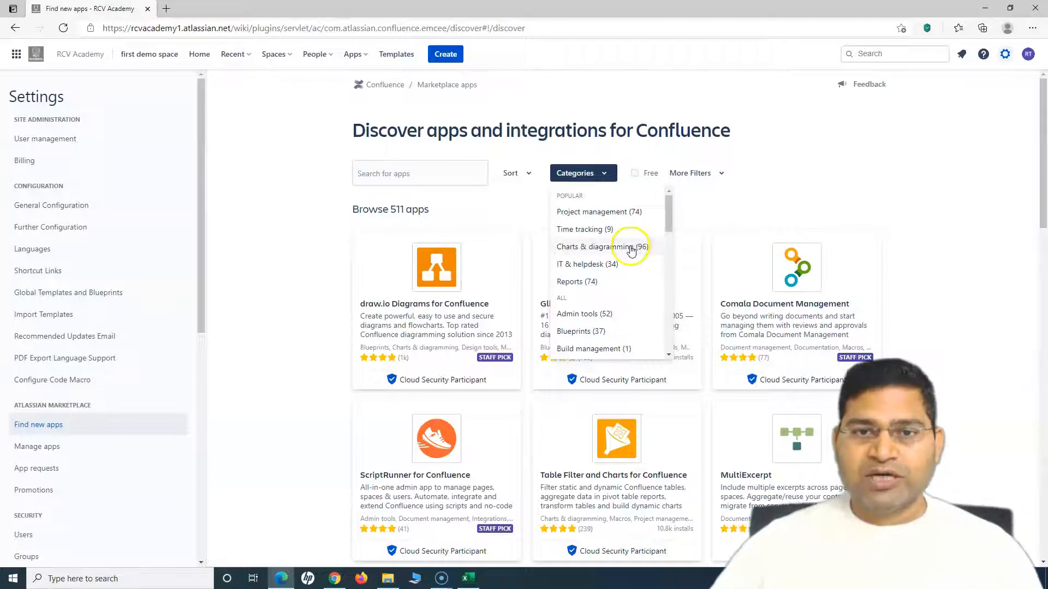
mouse_move(593, 281)
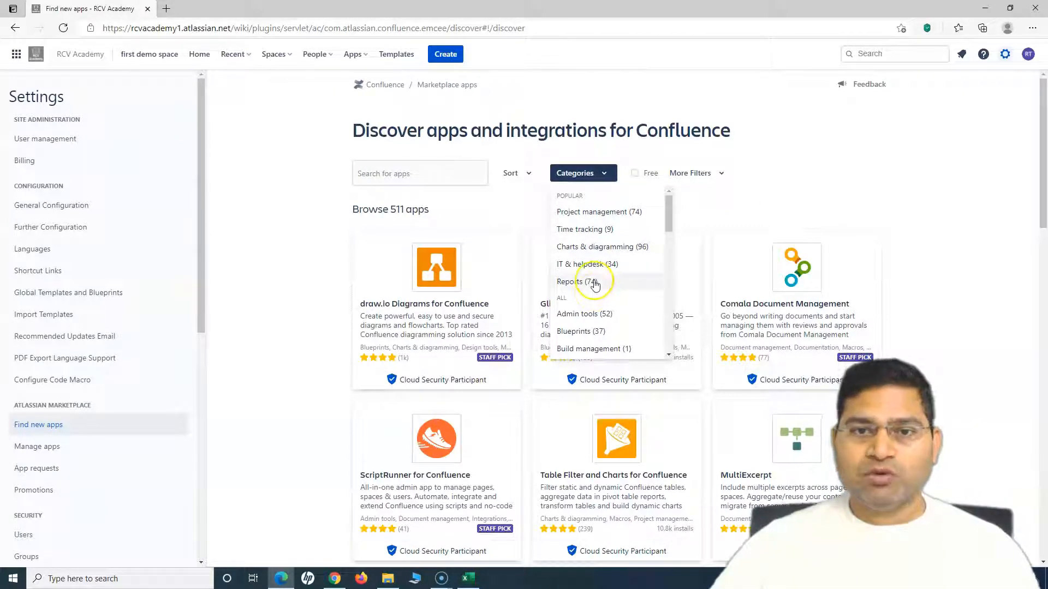
mouse_move(623, 224)
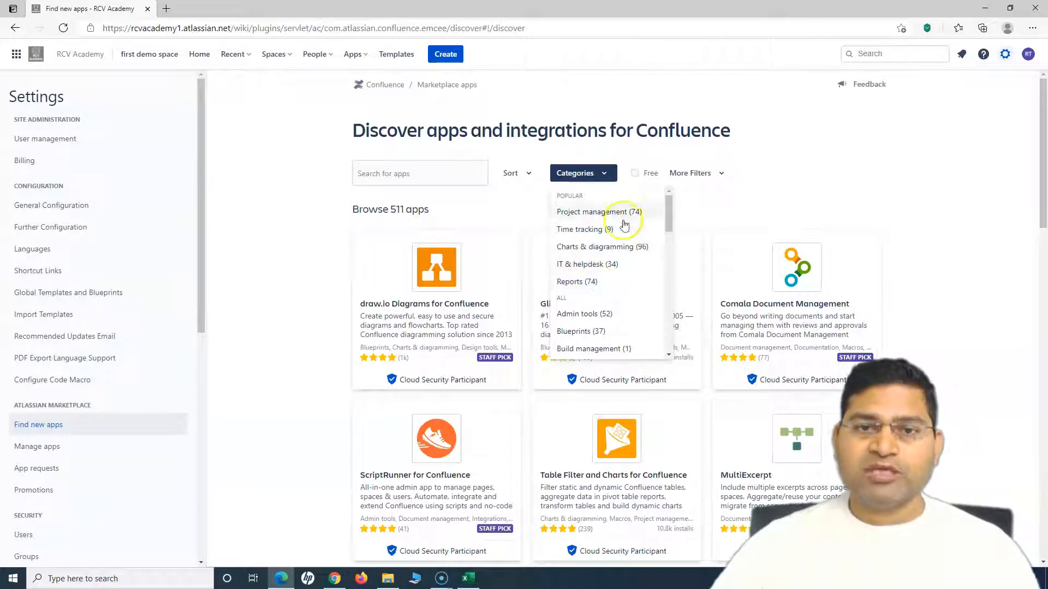
mouse_move(795, 185)
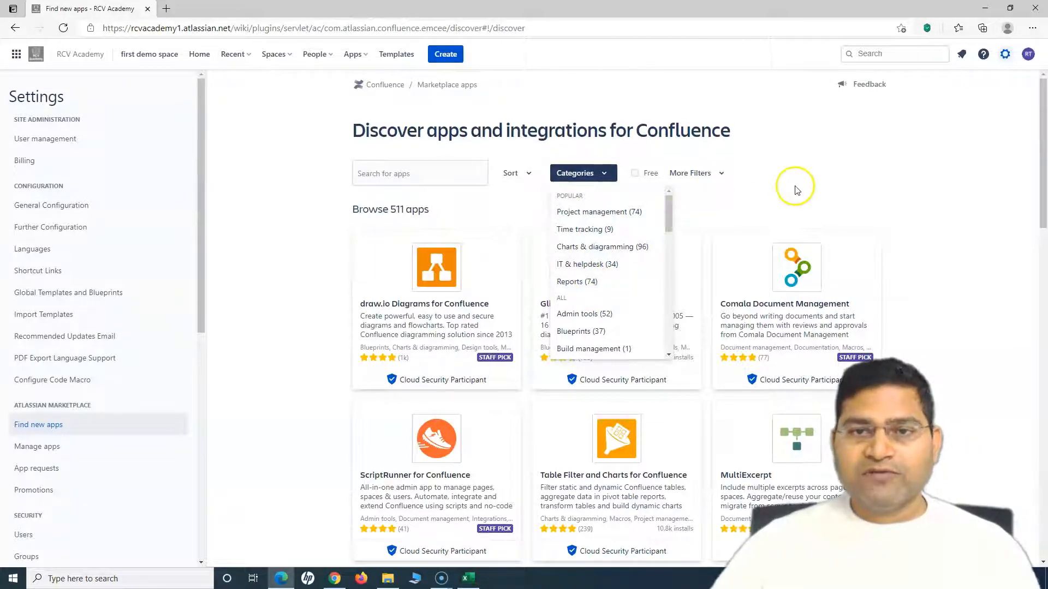
click(671, 182)
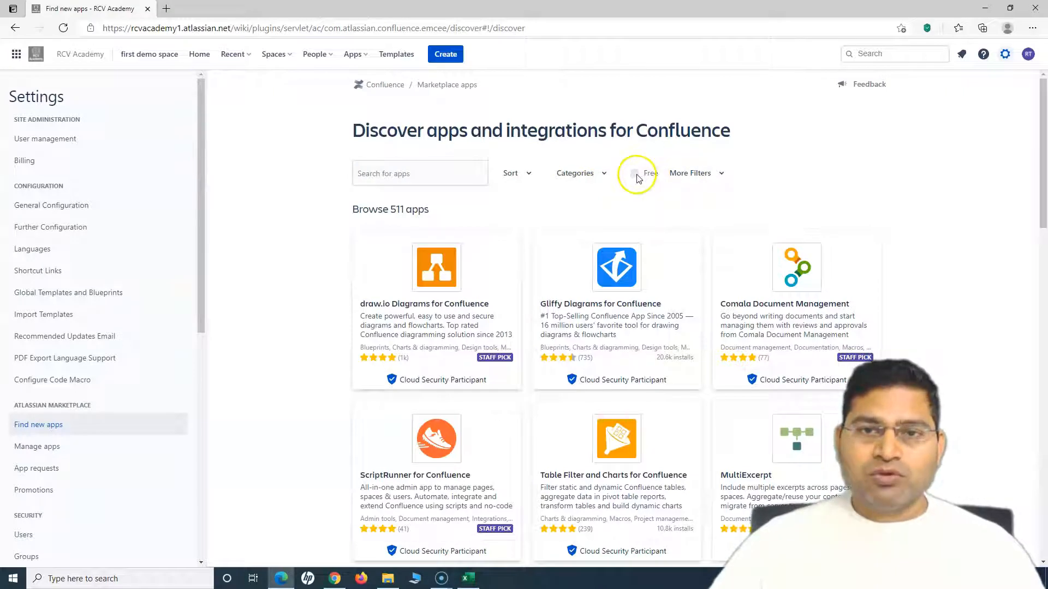
Step: Filter the marketplace to Free apps (124 results) and locate Google Drive for Confluence
click(633, 173)
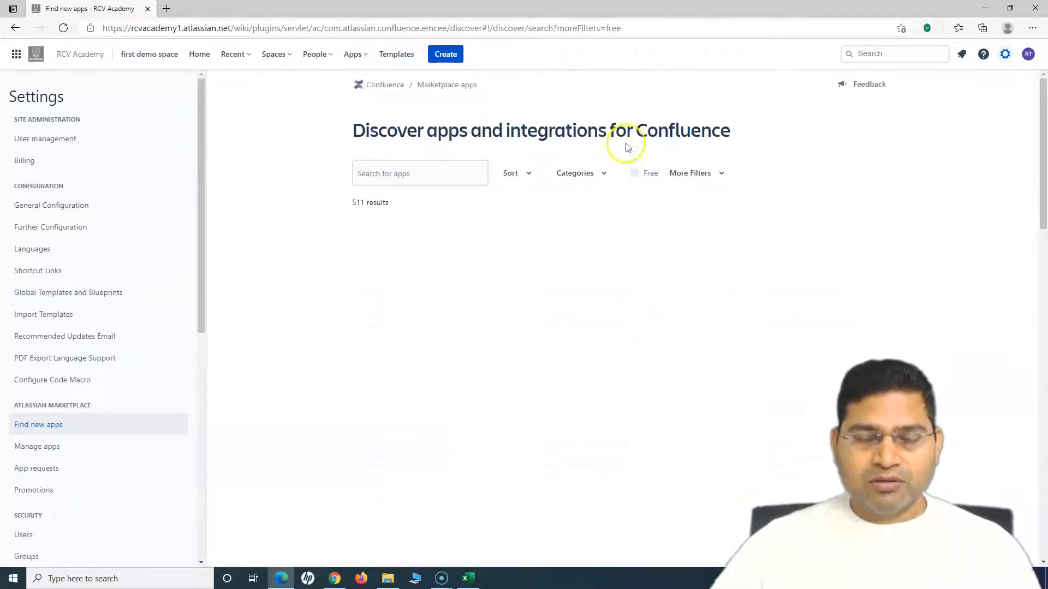
click(633, 173)
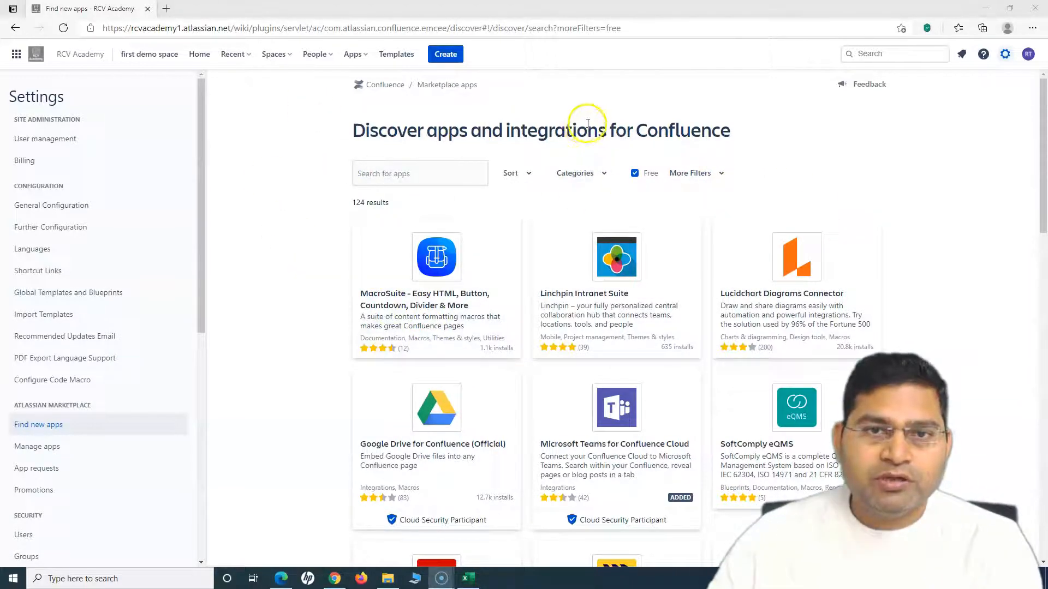
scroll(down, 3)
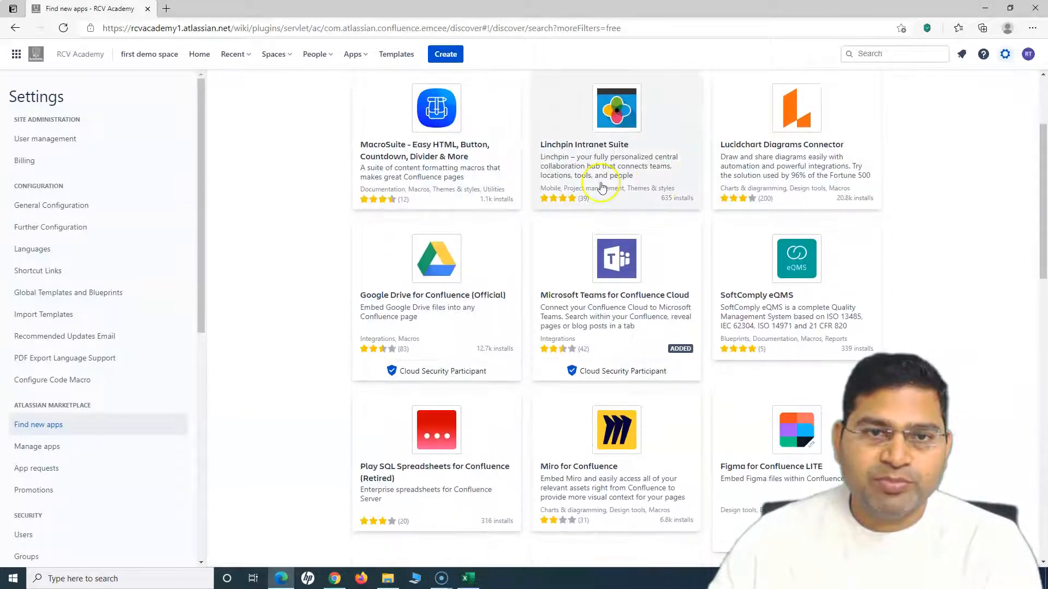
scroll(up, 3)
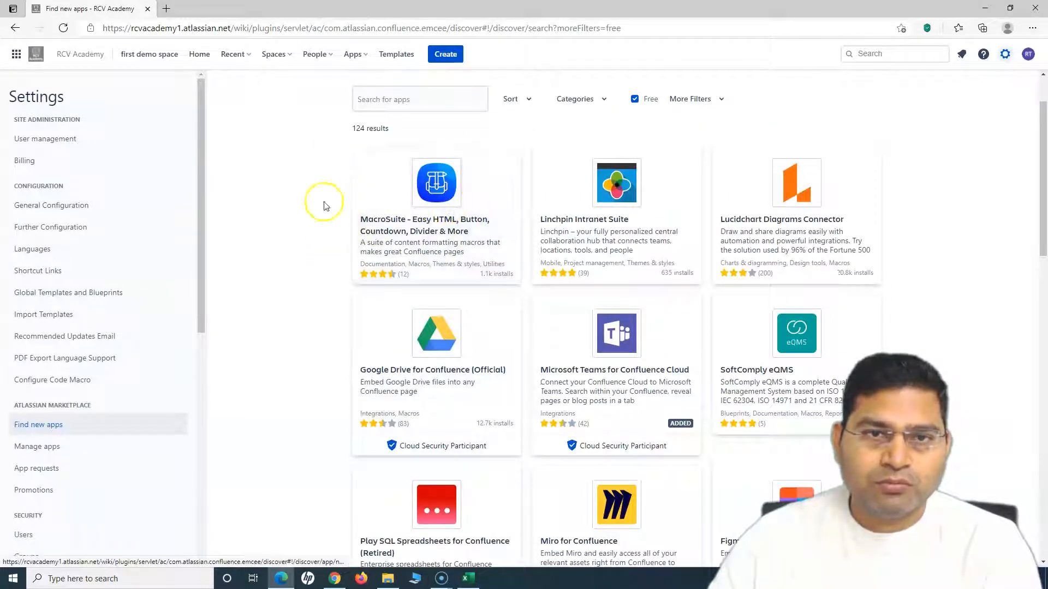
scroll(up, 3)
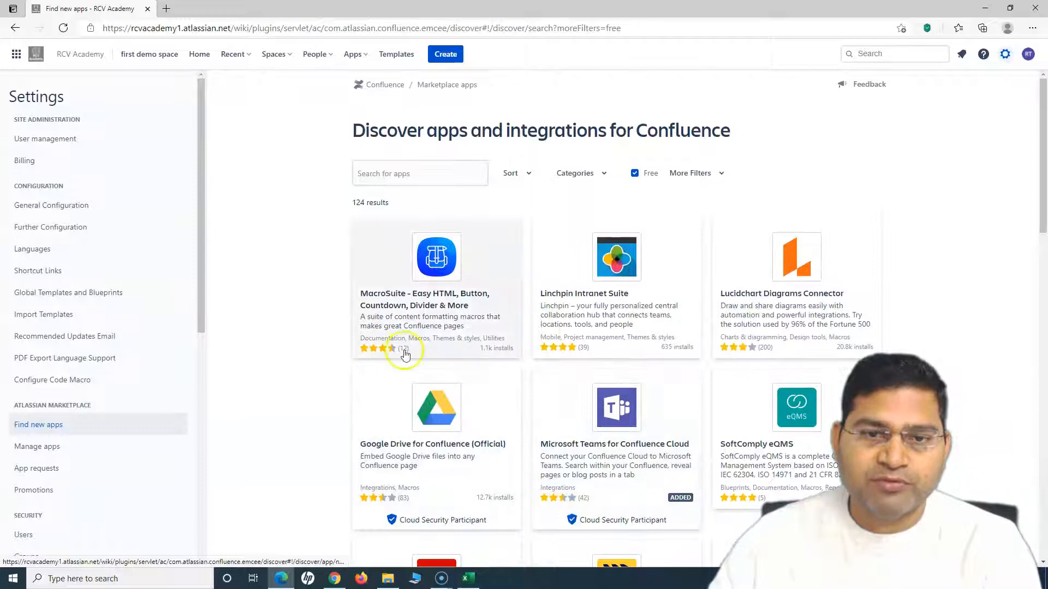
scroll(down, 3)
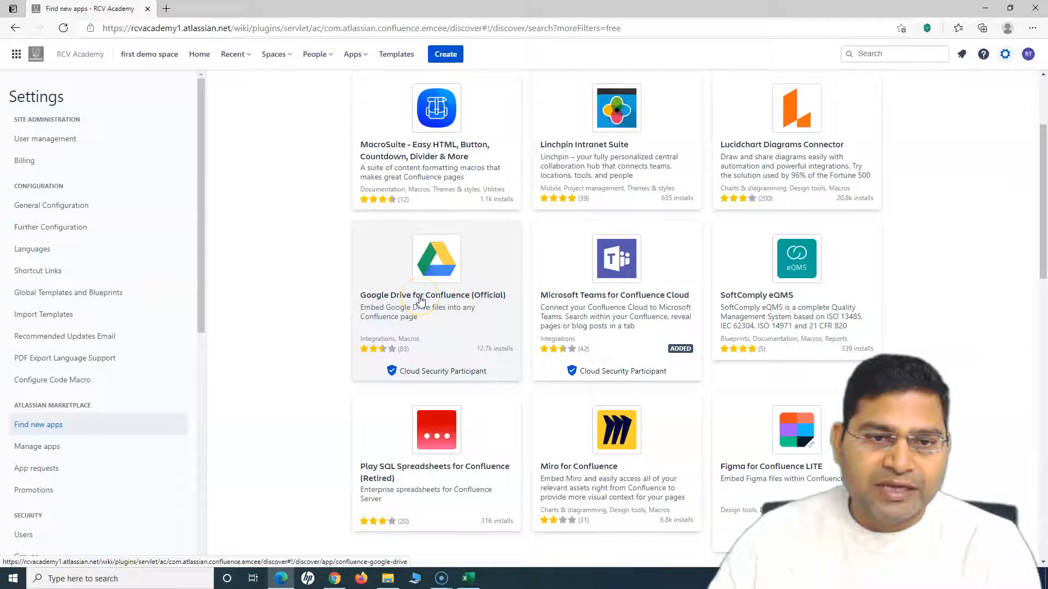
Step: Get the Google Drive for Confluence (Official) app and confirm with Get it now
click(435, 295)
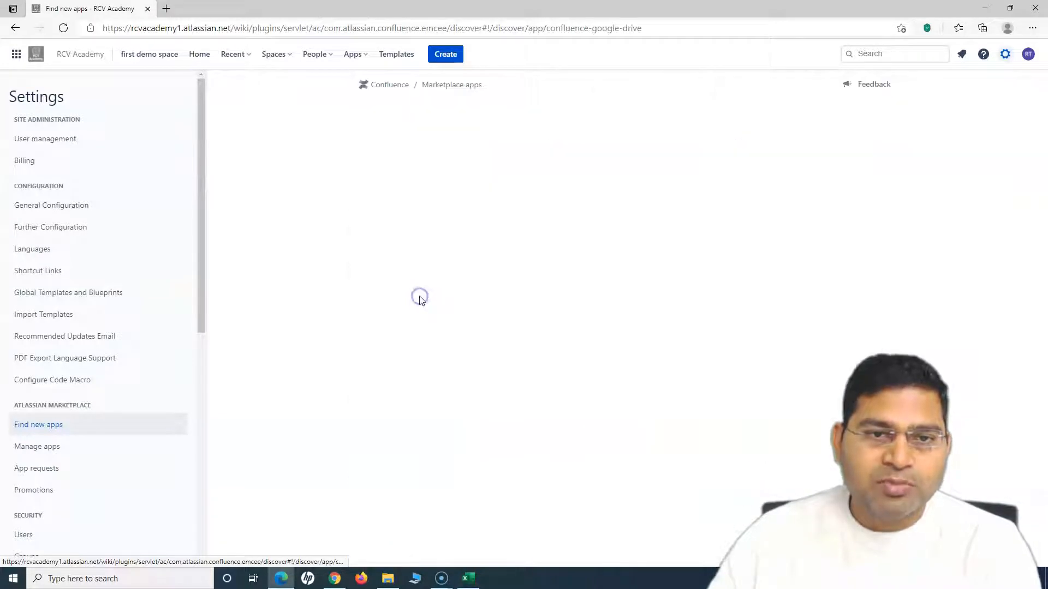
mouse_move(602, 283)
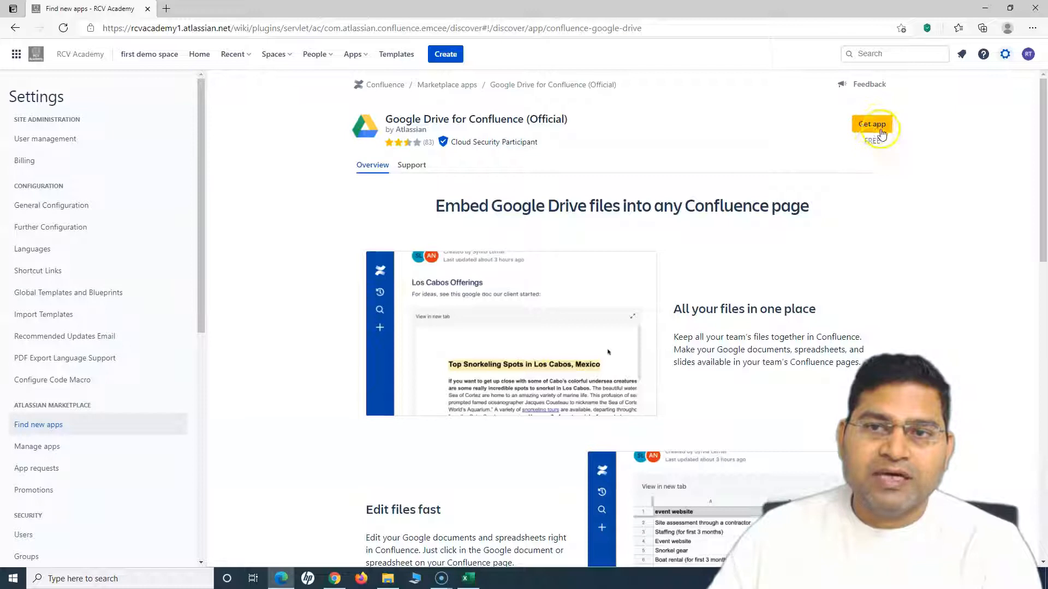
click(871, 123)
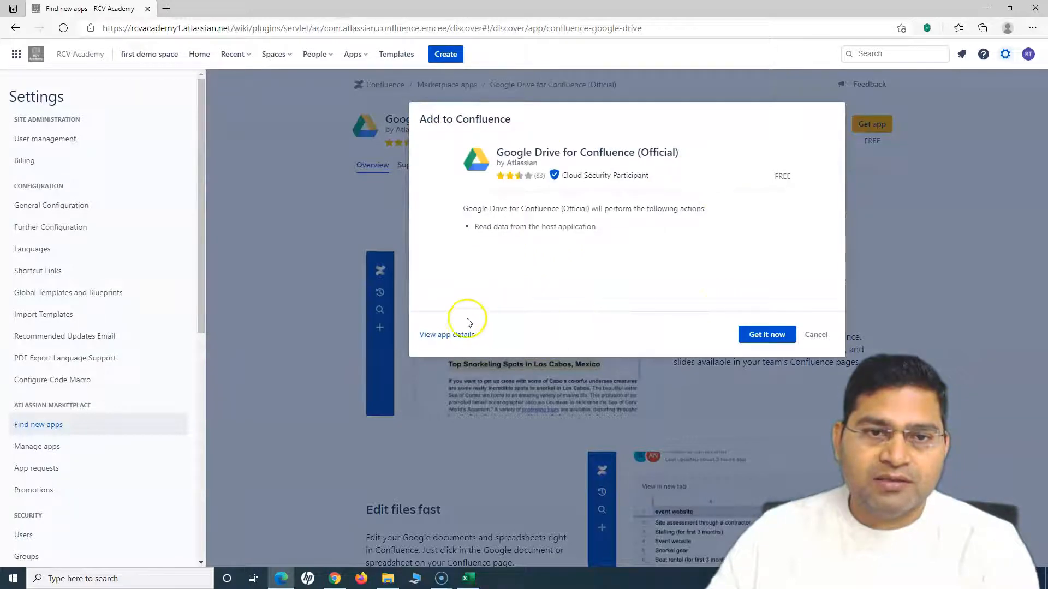
mouse_move(766, 334)
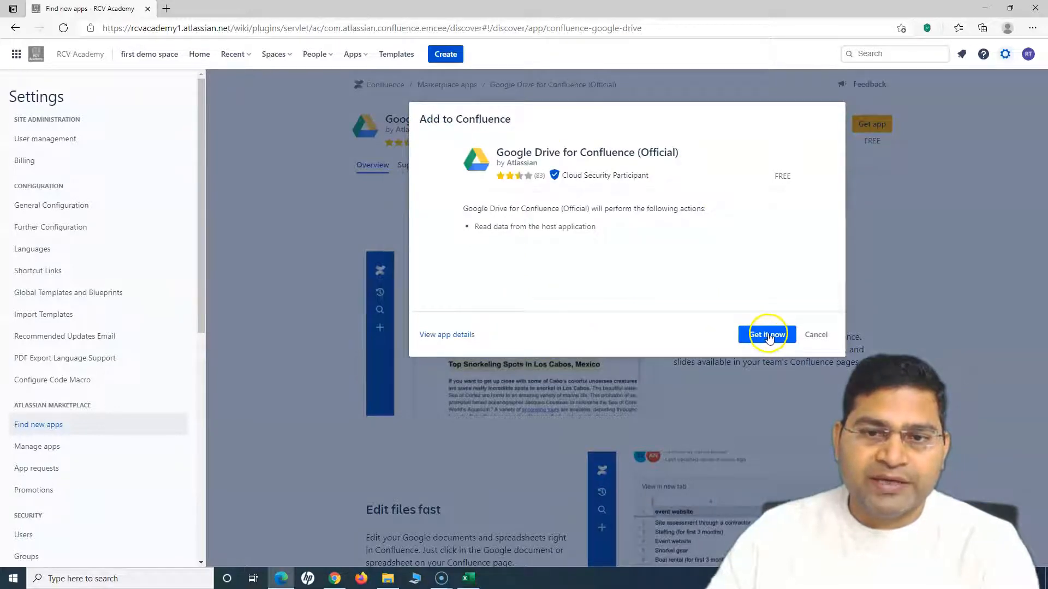
mouse_move(446, 335)
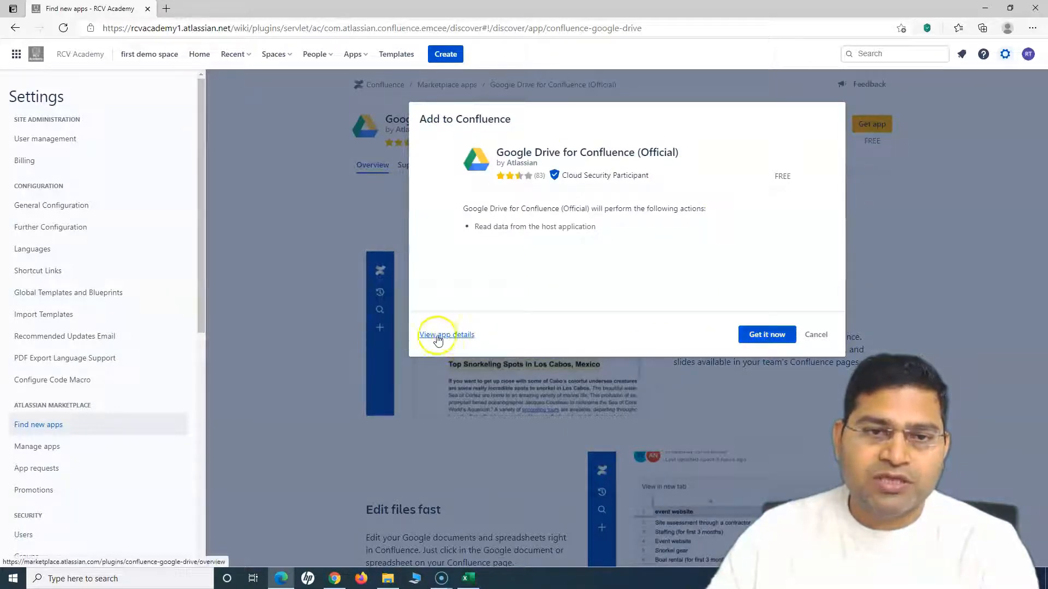
mouse_move(766, 334)
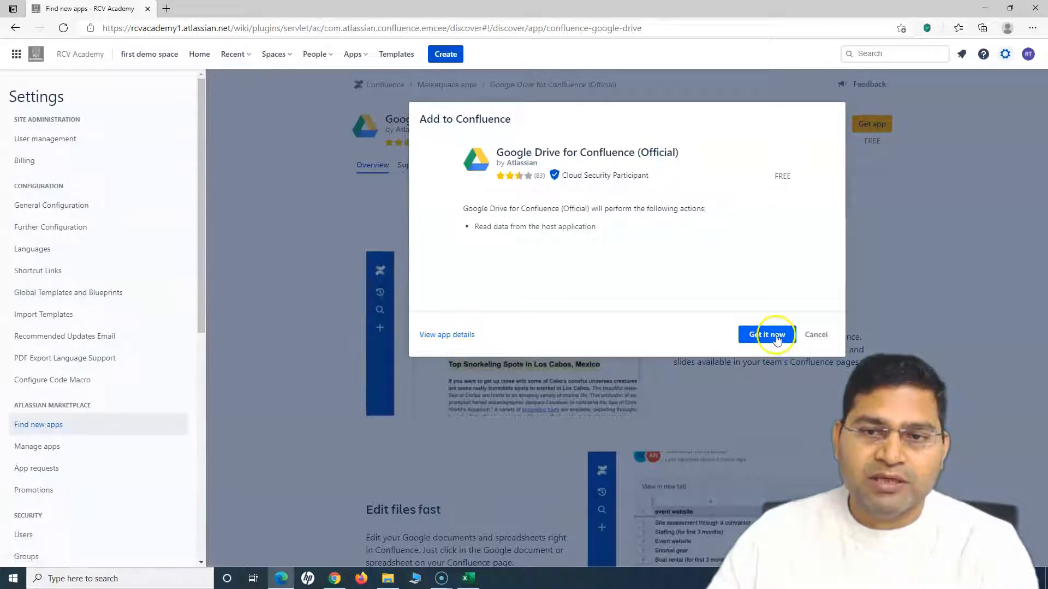
click(766, 334)
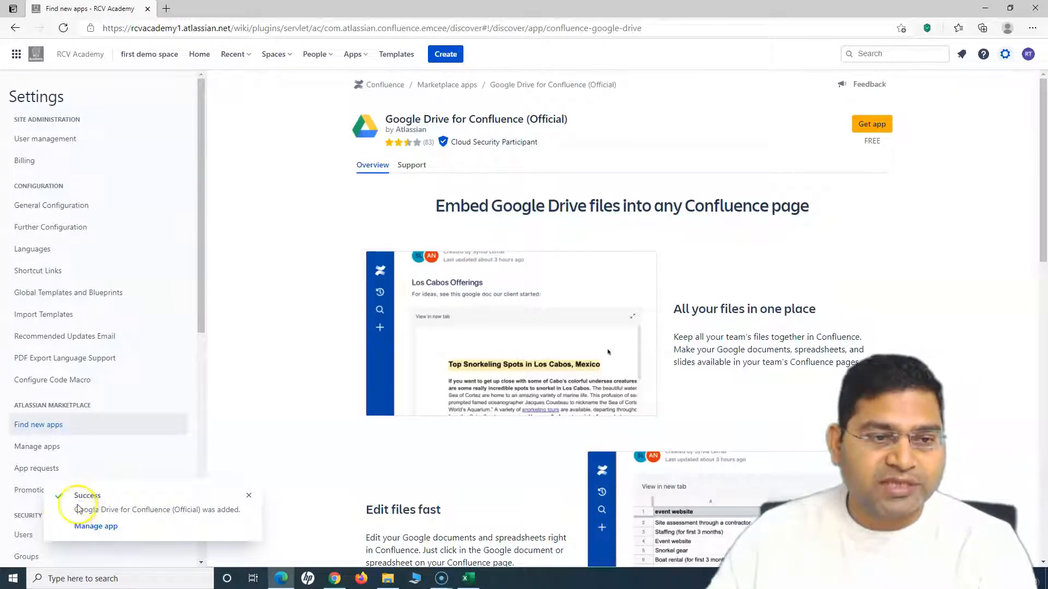
Step: Dismiss the Success toast so the listing shows Added
click(871, 123)
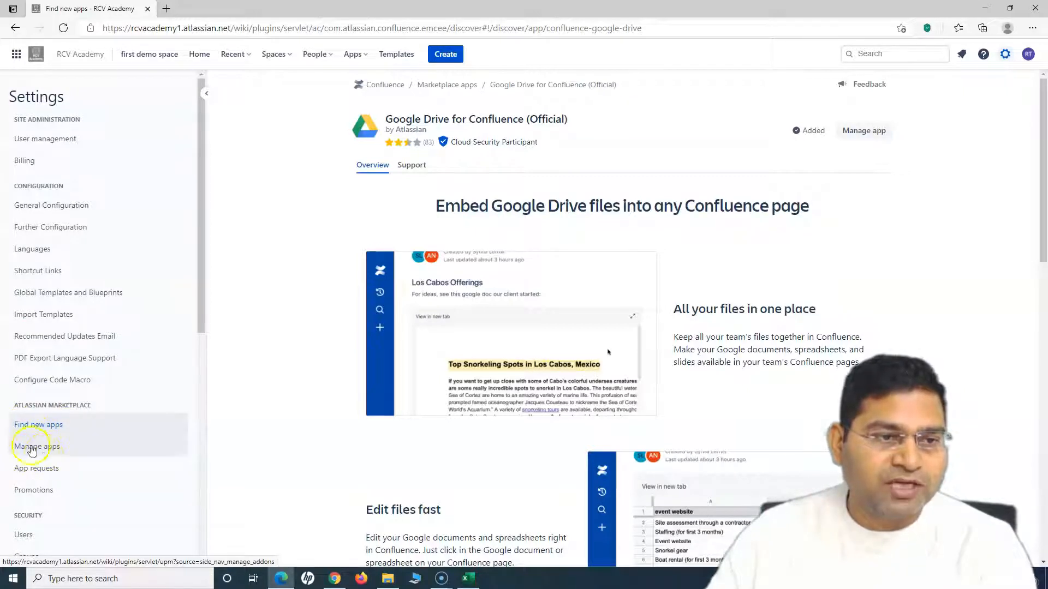
mouse_move(37, 451)
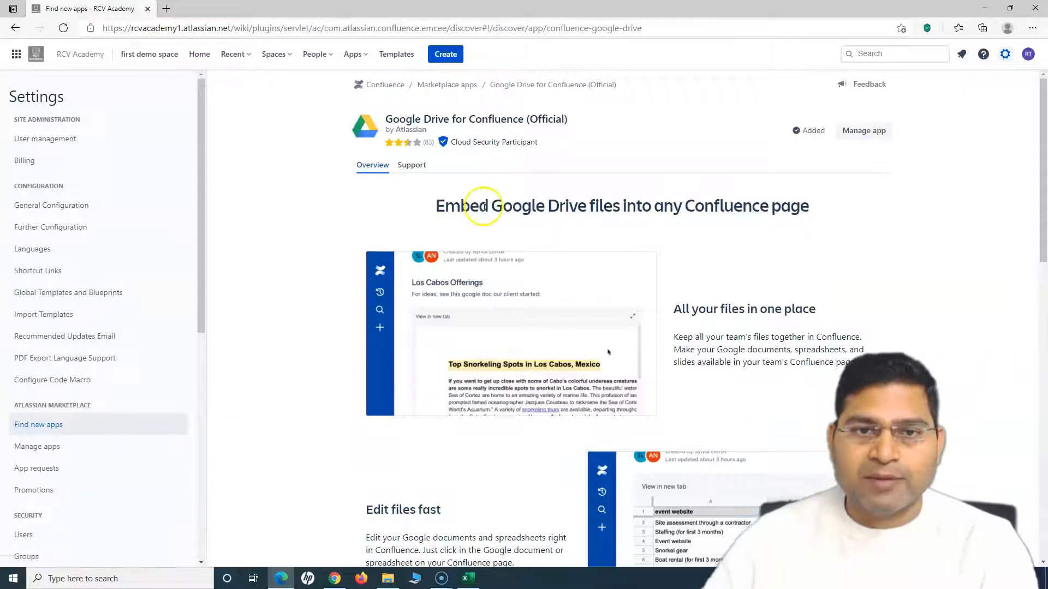
mouse_move(631, 197)
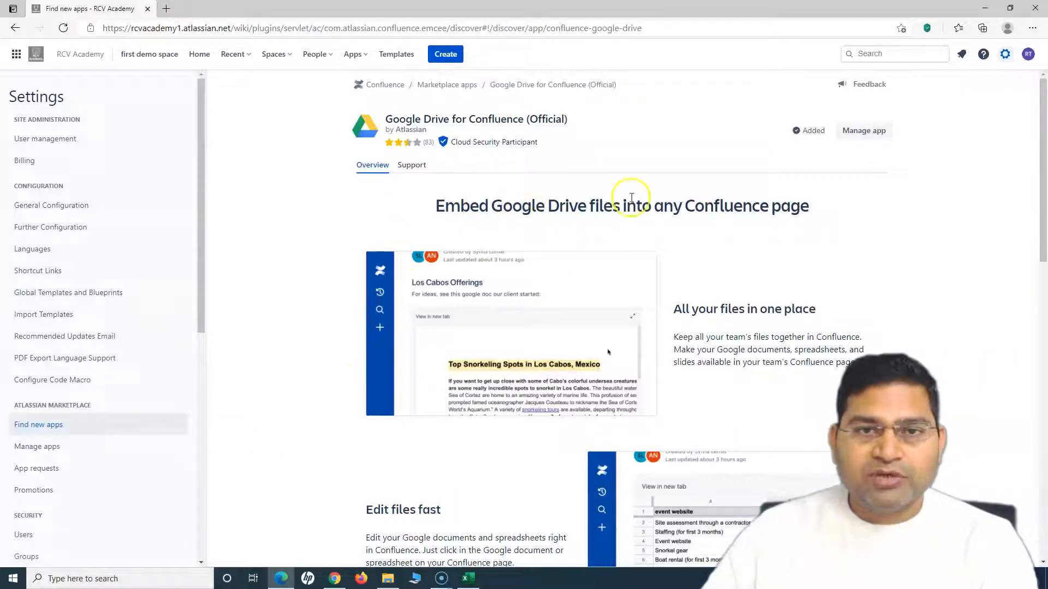
Step: Review the Google Drive app's feature descriptions, then go to Manage apps
scroll(down, 3)
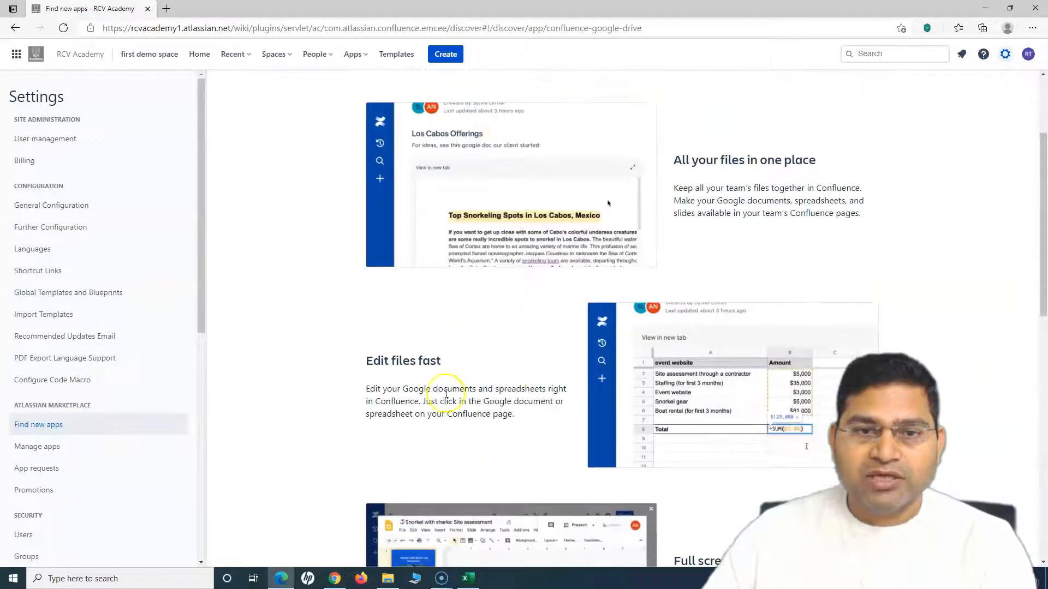
scroll(up, 3)
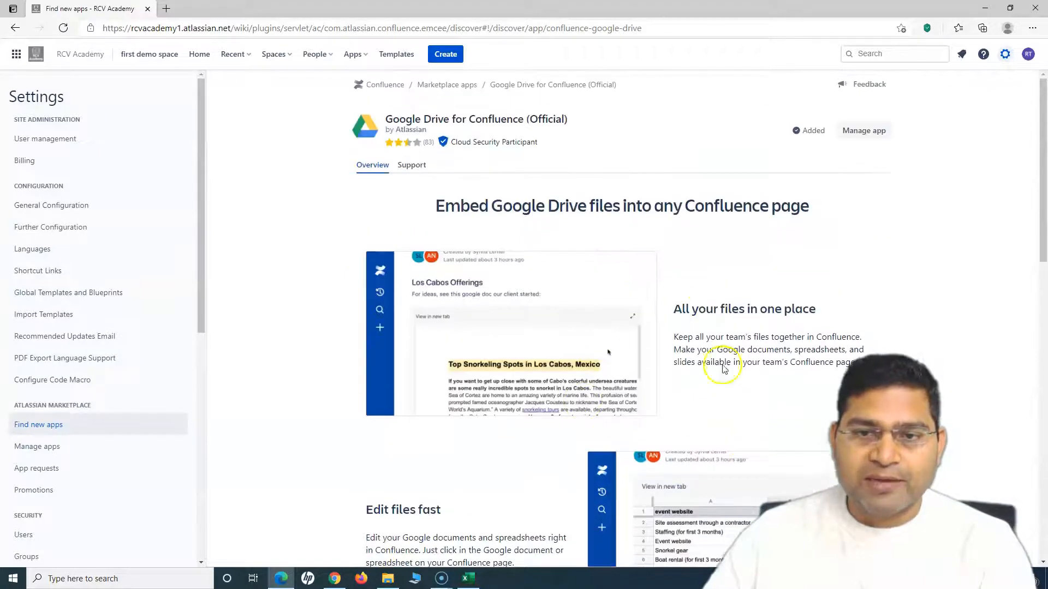
mouse_move(648, 188)
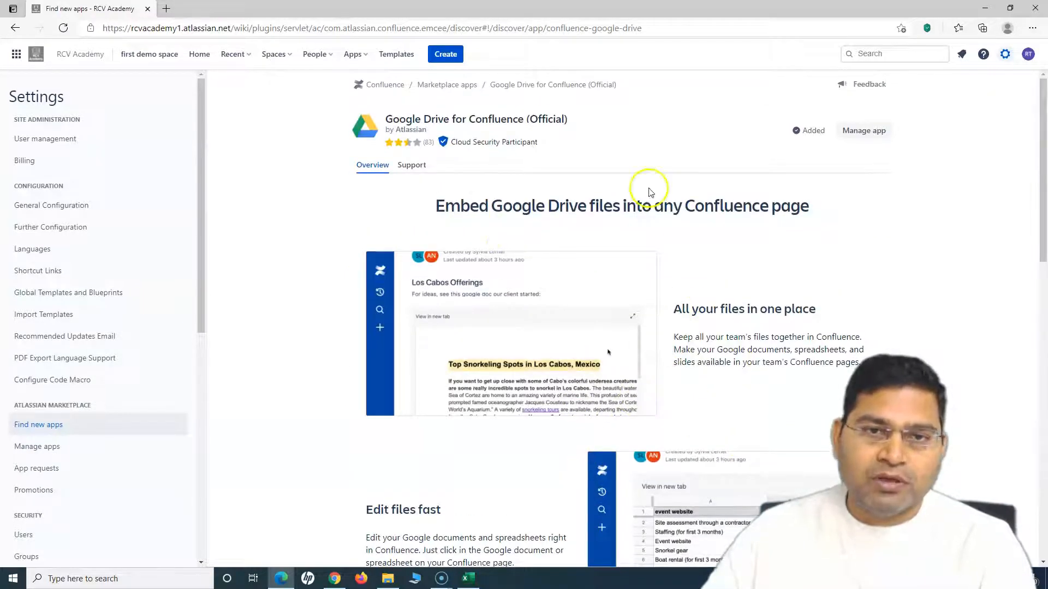
scroll(down, 3)
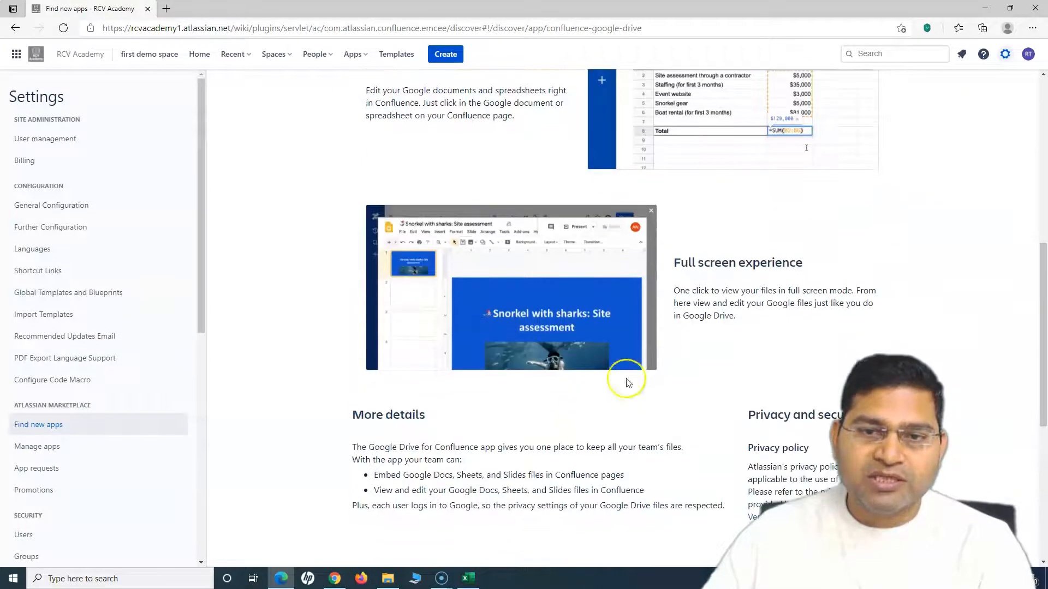
scroll(down, 3)
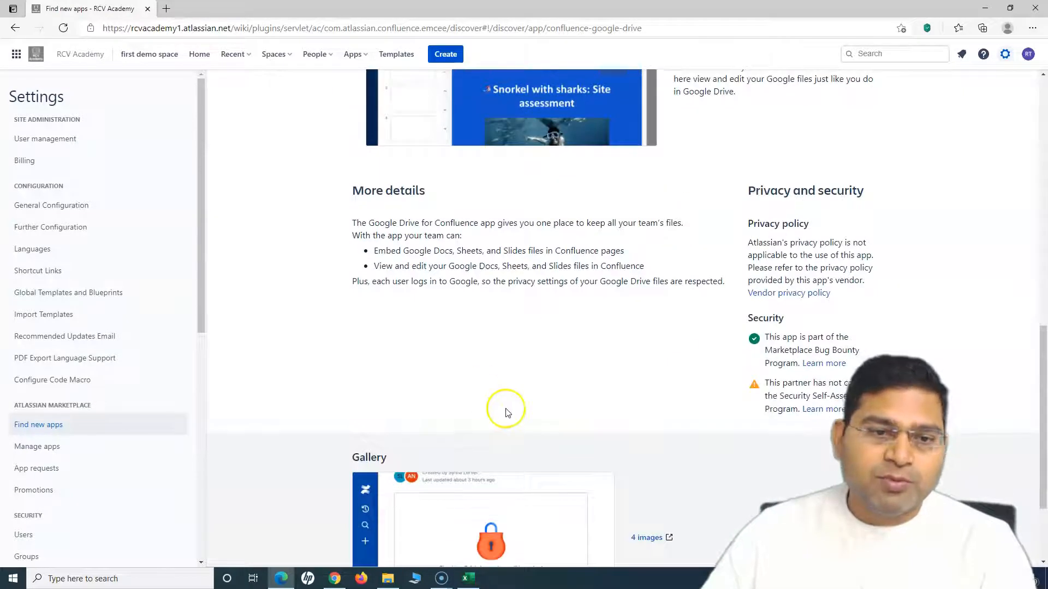
scroll(down, 3)
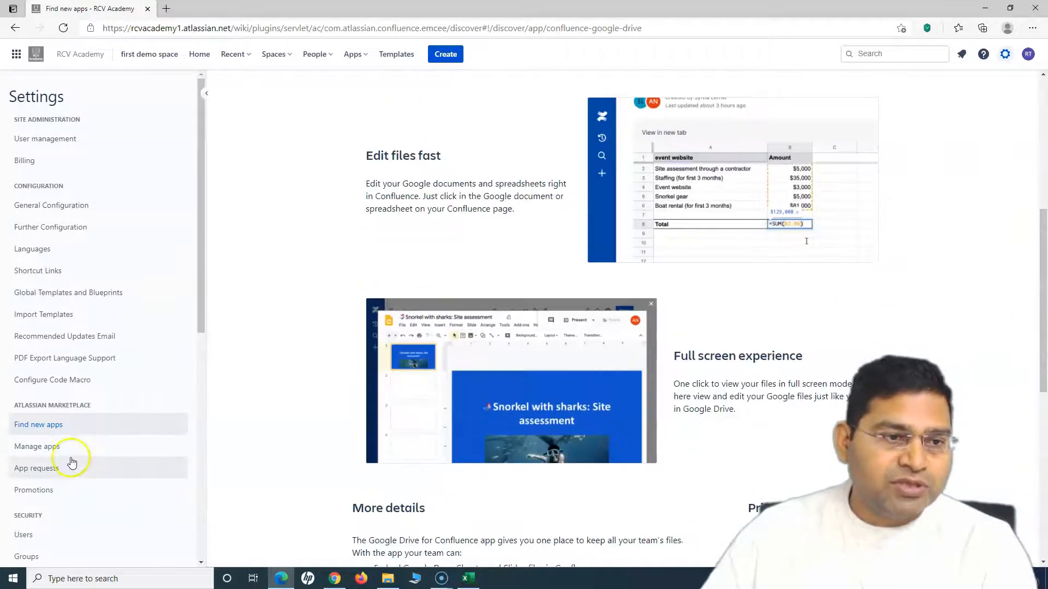
click(38, 447)
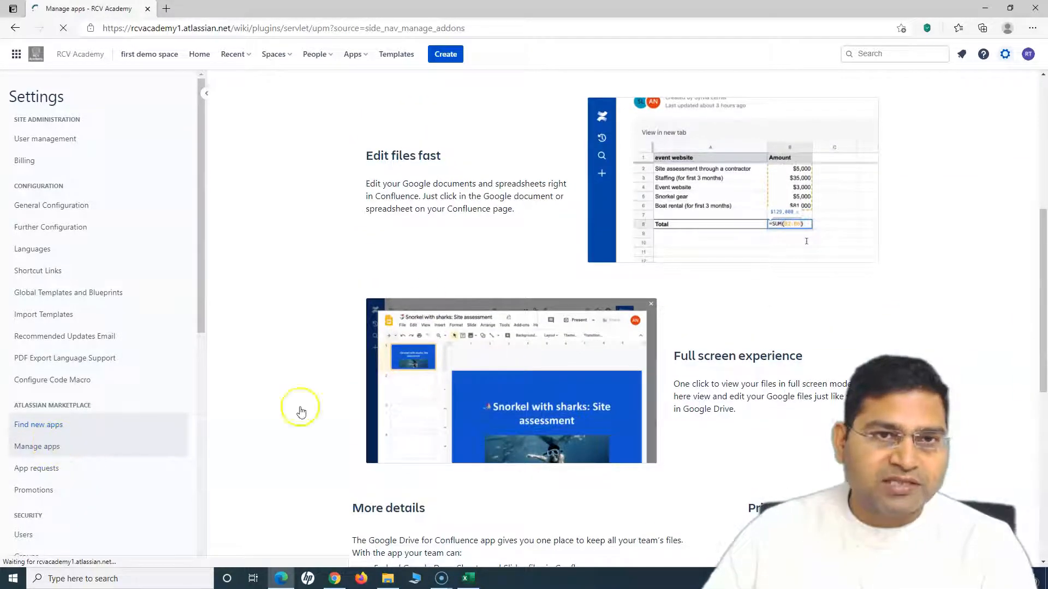
Step: On Manage apps, expand the Google Drive for Confluence entry
click(37, 446)
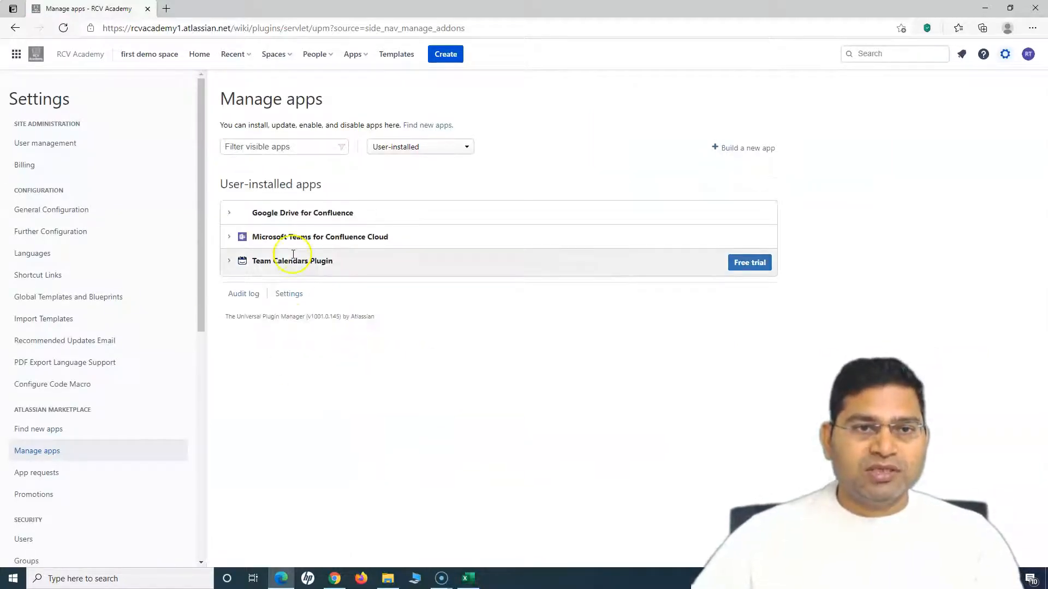
click(229, 212)
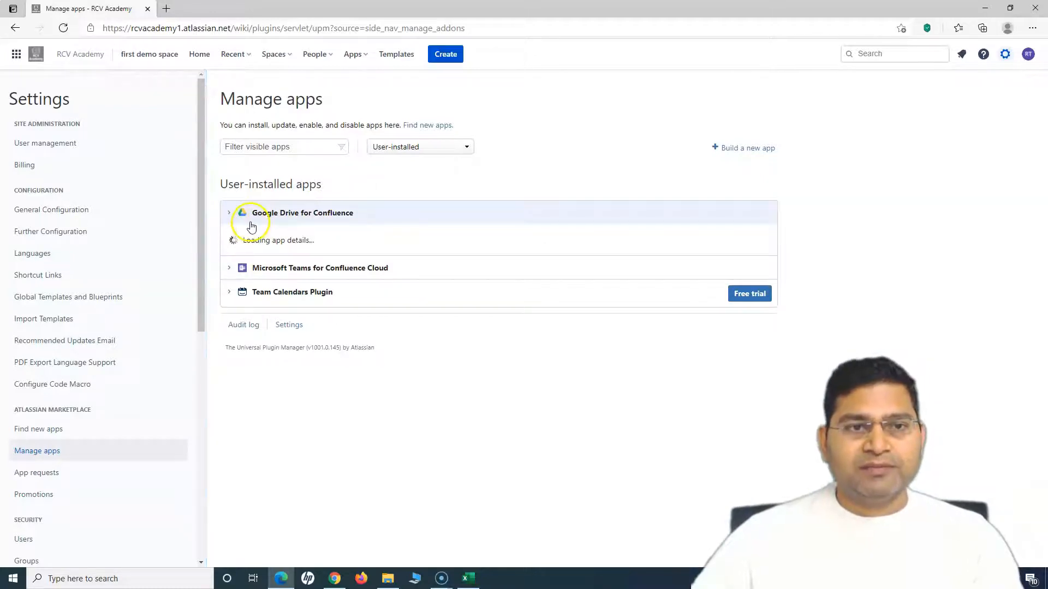
Step: Check version 1034.0.13-AC and vendor Atlassian, then collapse the entry
click(301, 213)
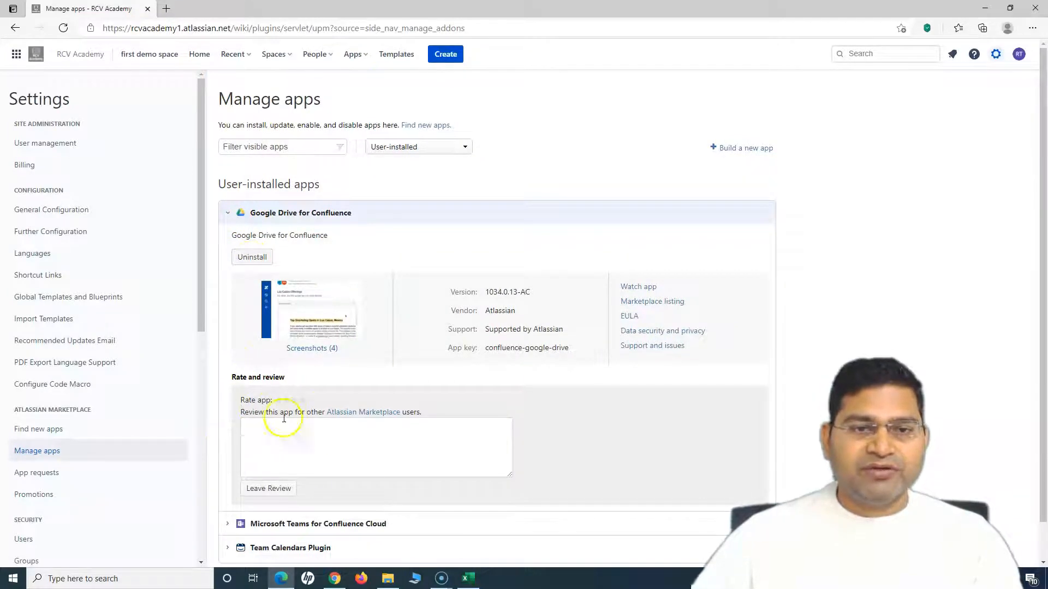
mouse_move(629, 317)
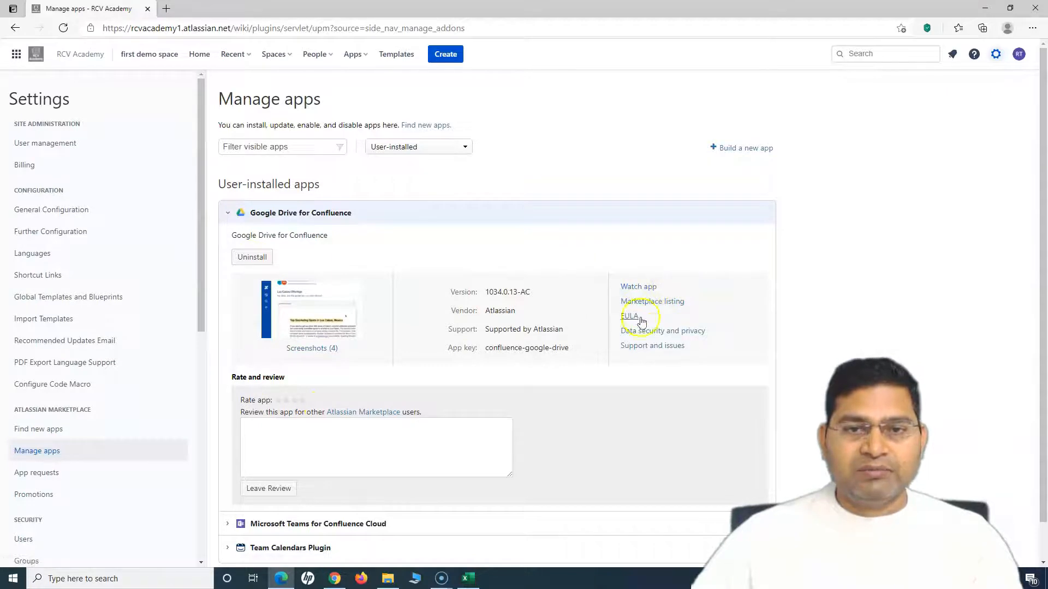
mouse_move(692, 312)
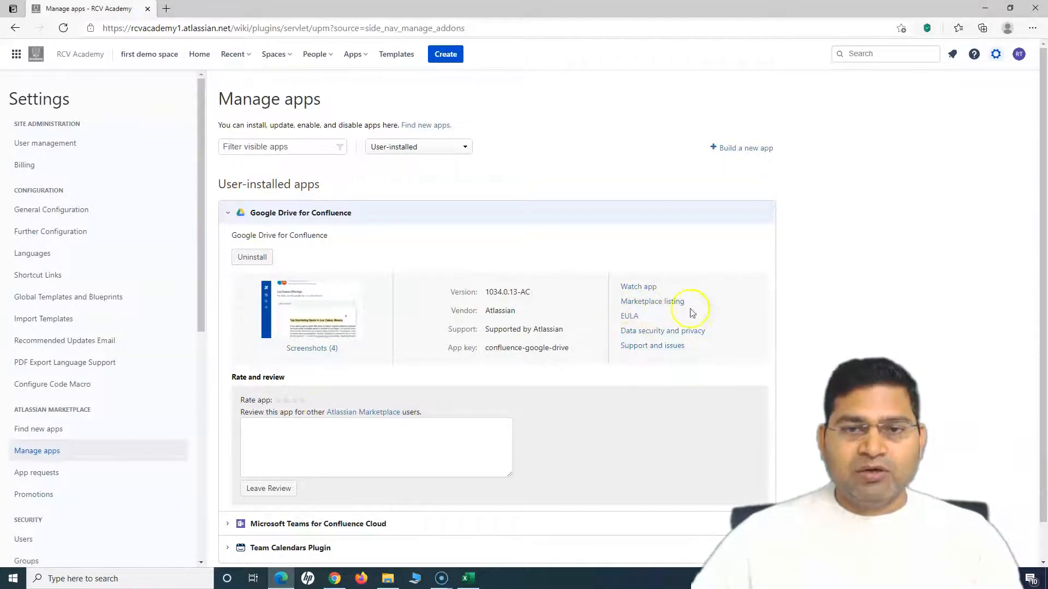
mouse_move(608, 343)
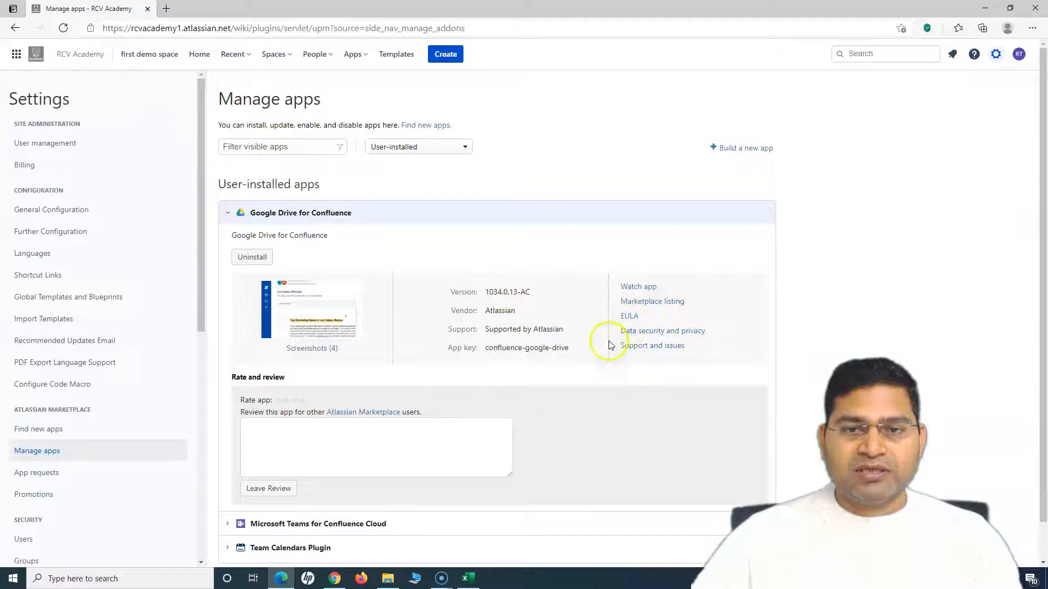
mouse_move(525, 374)
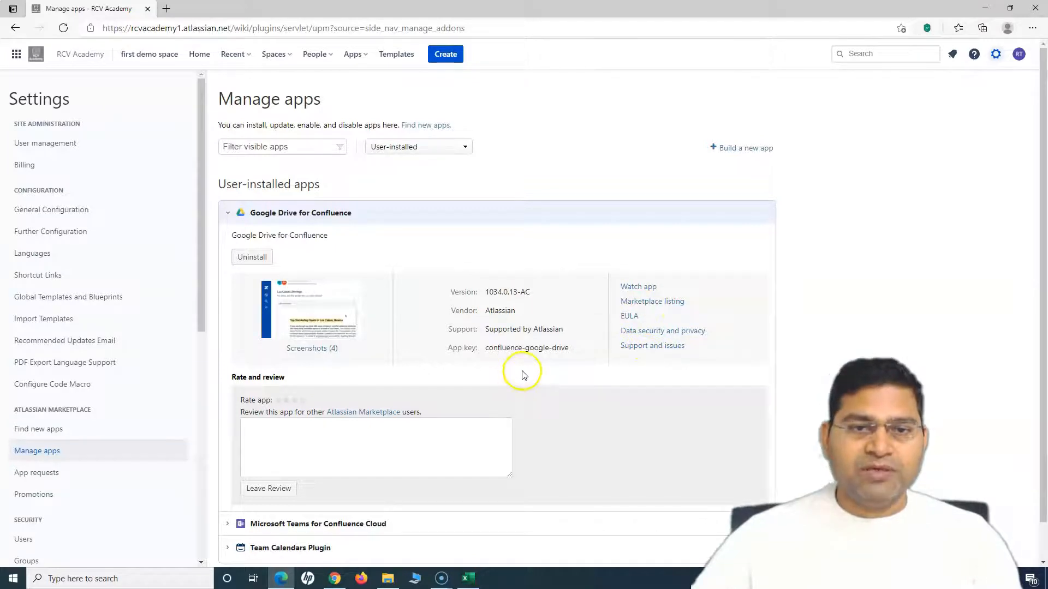
mouse_move(638, 287)
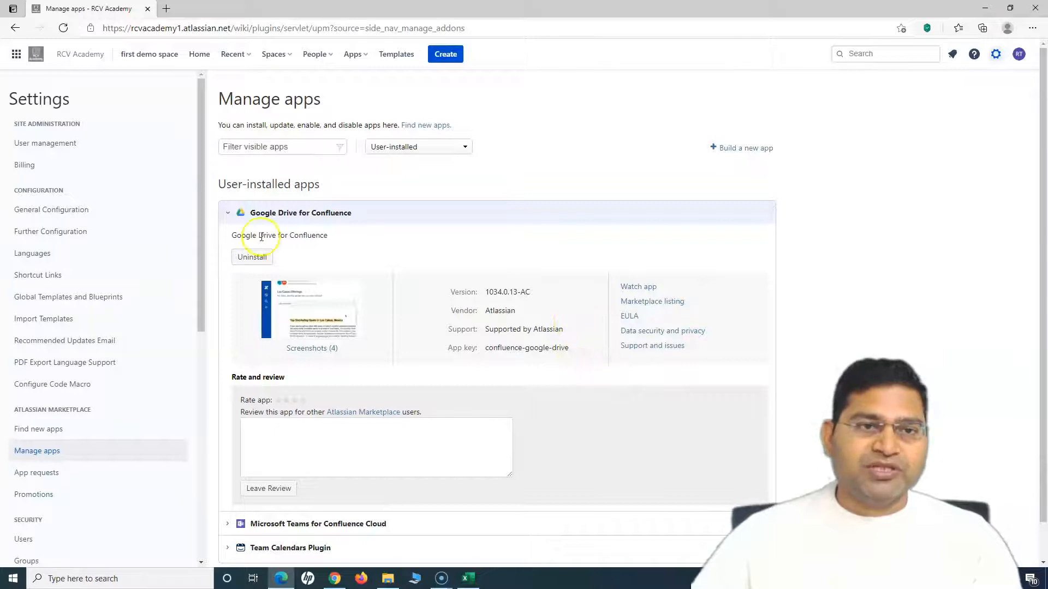
click(229, 213)
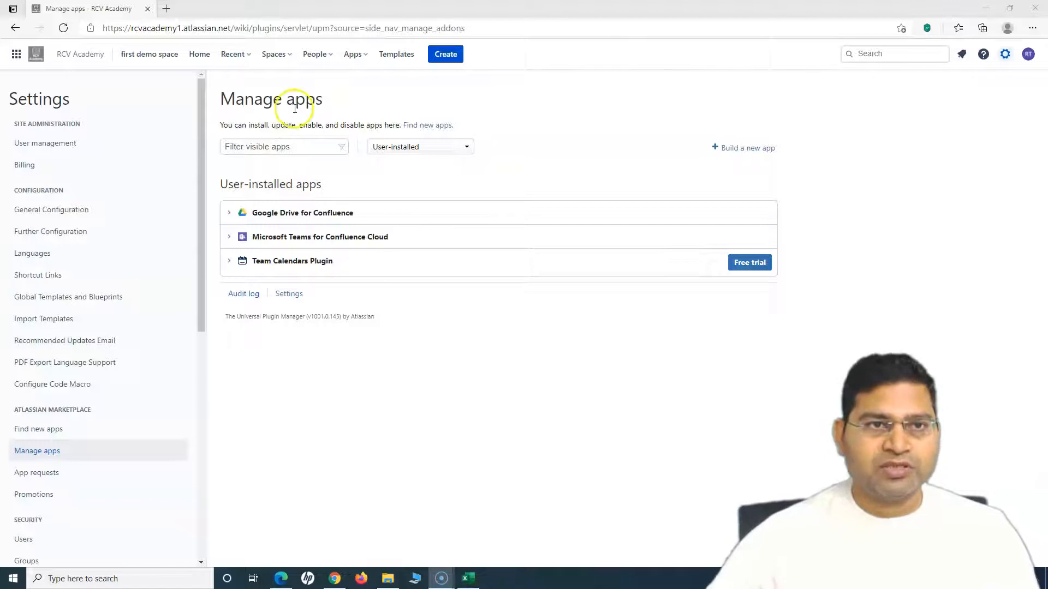
Step: Edit the Sample page in the Documentation Demo space
click(273, 54)
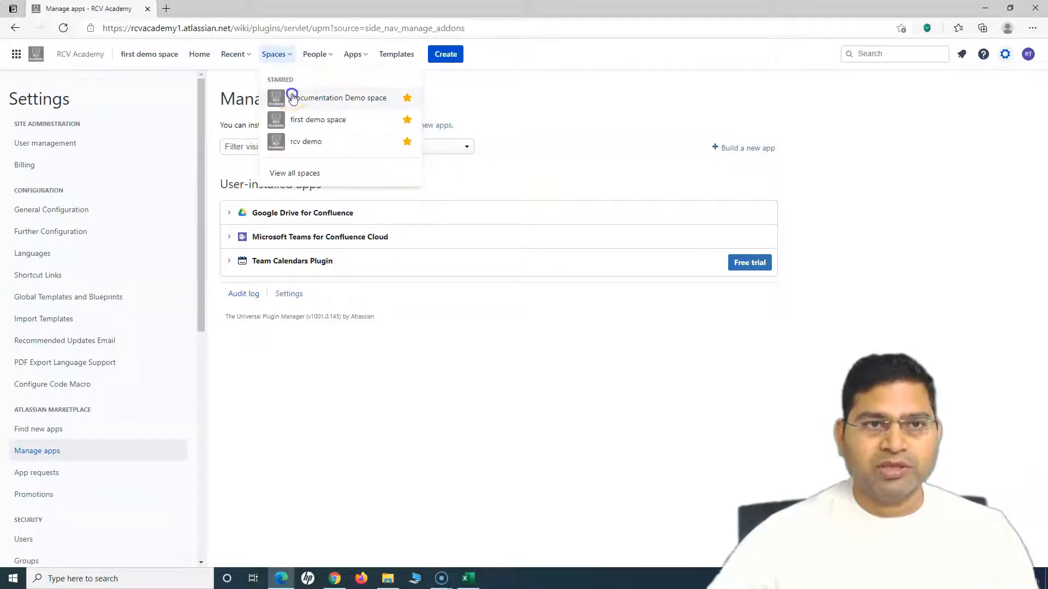
click(338, 97)
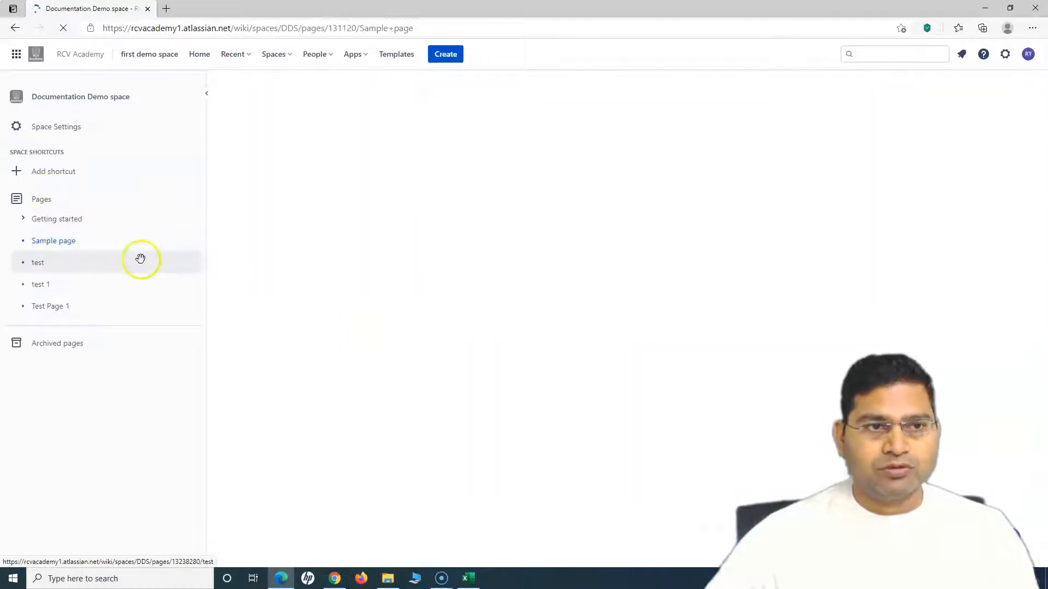
click(53, 240)
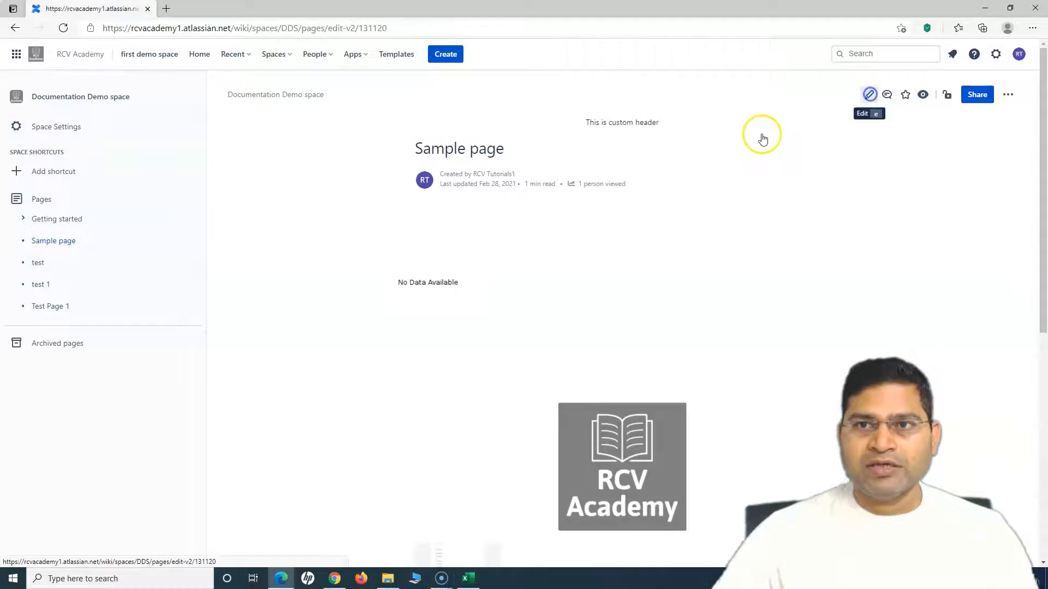
click(870, 94)
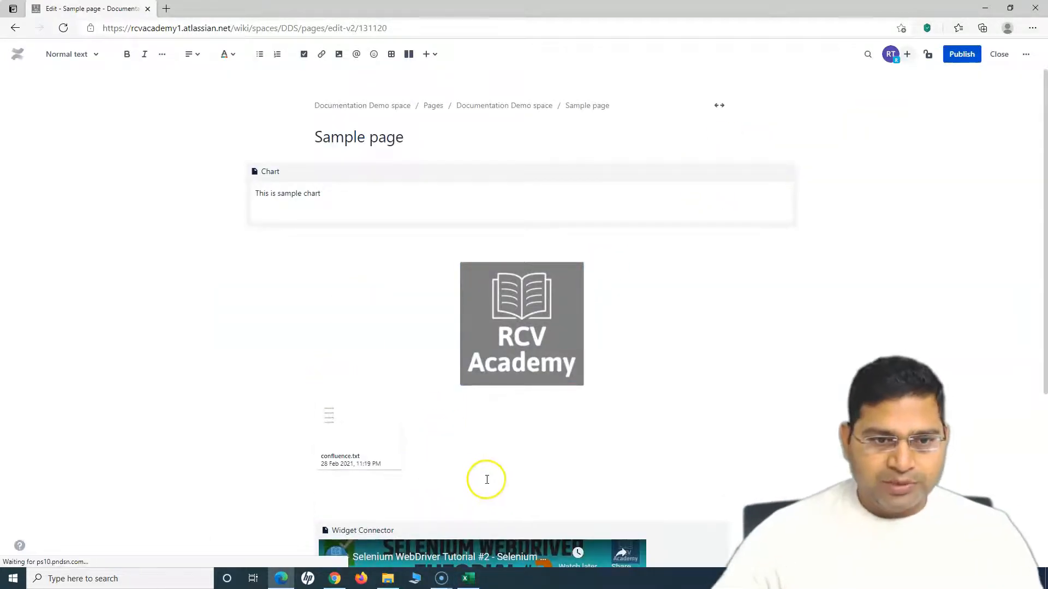
Step: Search 'she' for a Google Sheets element and show the editor's Insert menu
scroll(down, 3)
text(/)
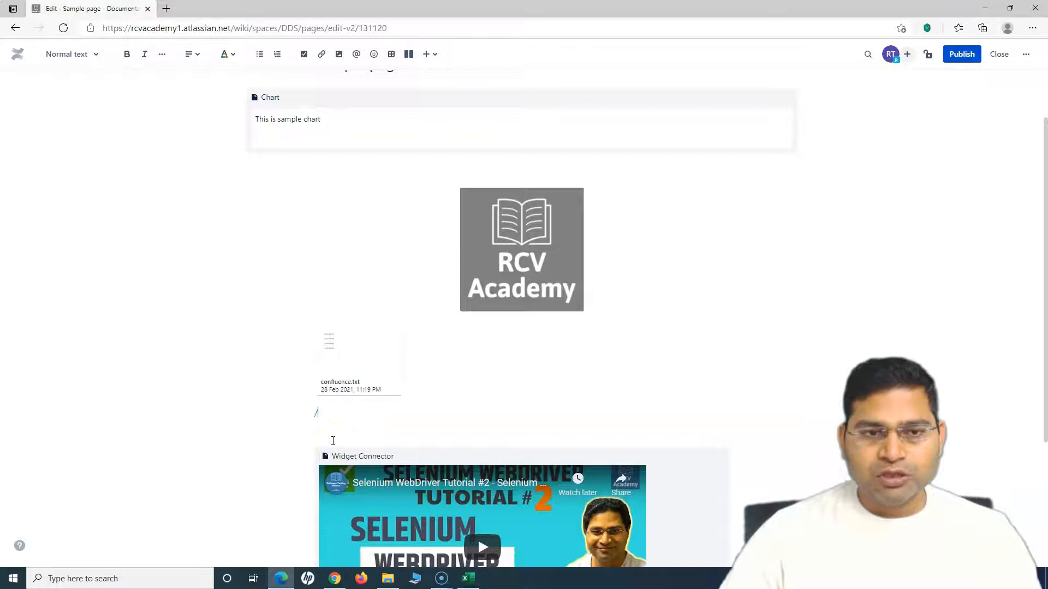
text(she)
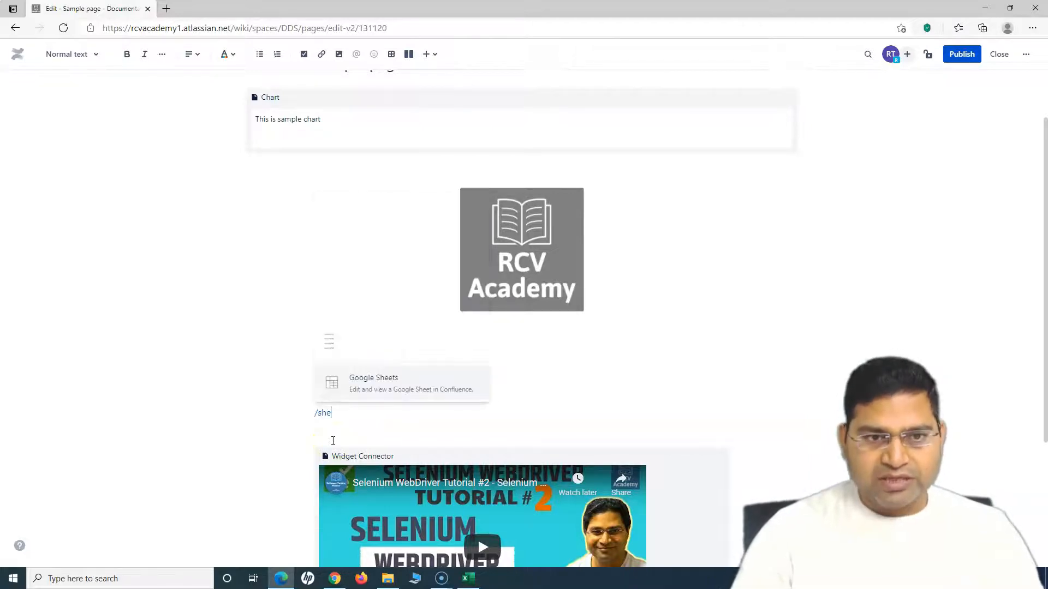
mouse_move(383, 408)
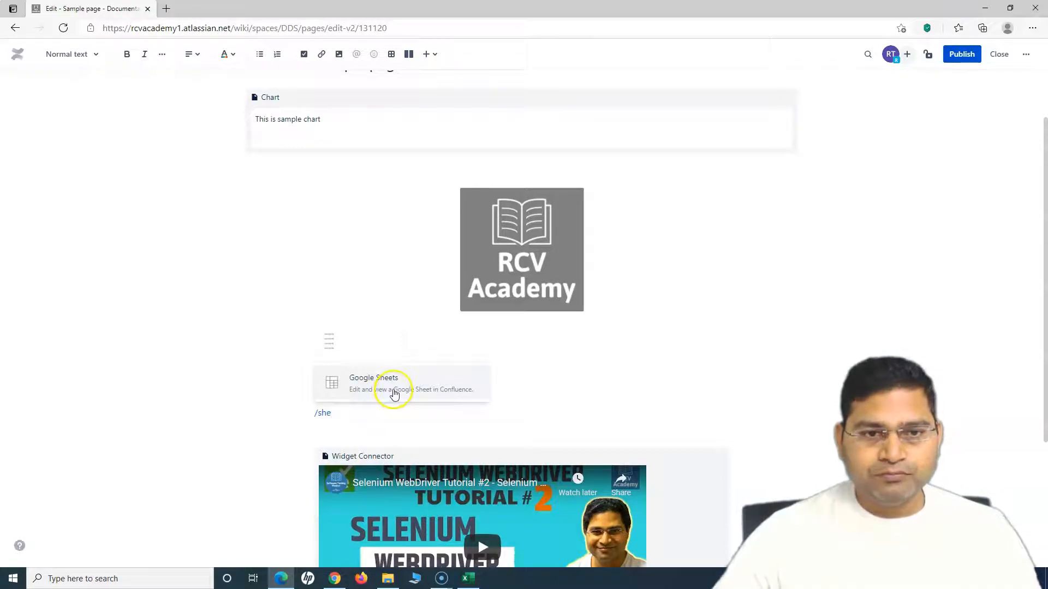
mouse_move(429, 55)
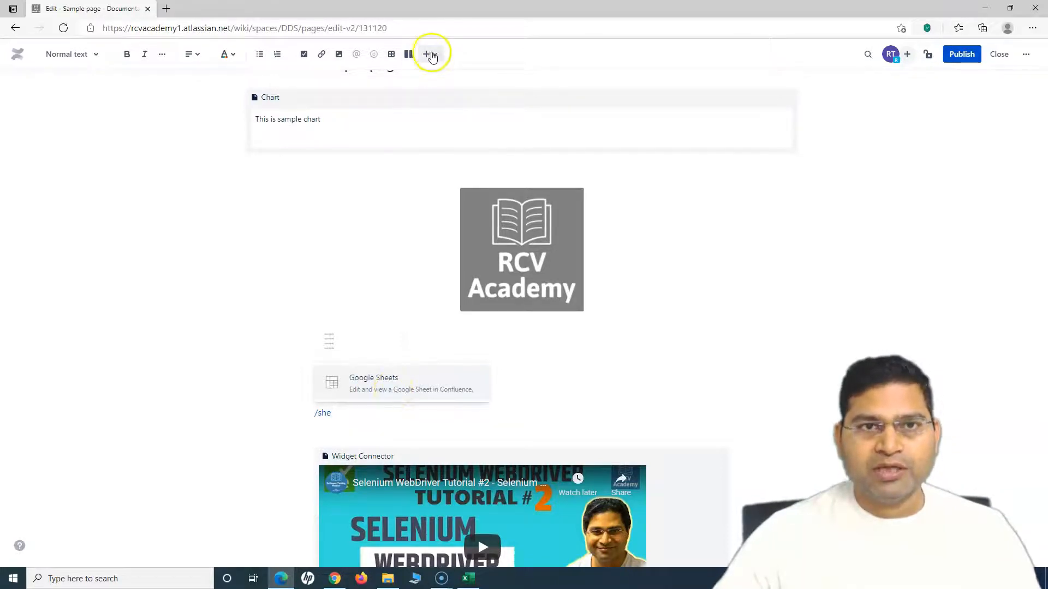
click(425, 55)
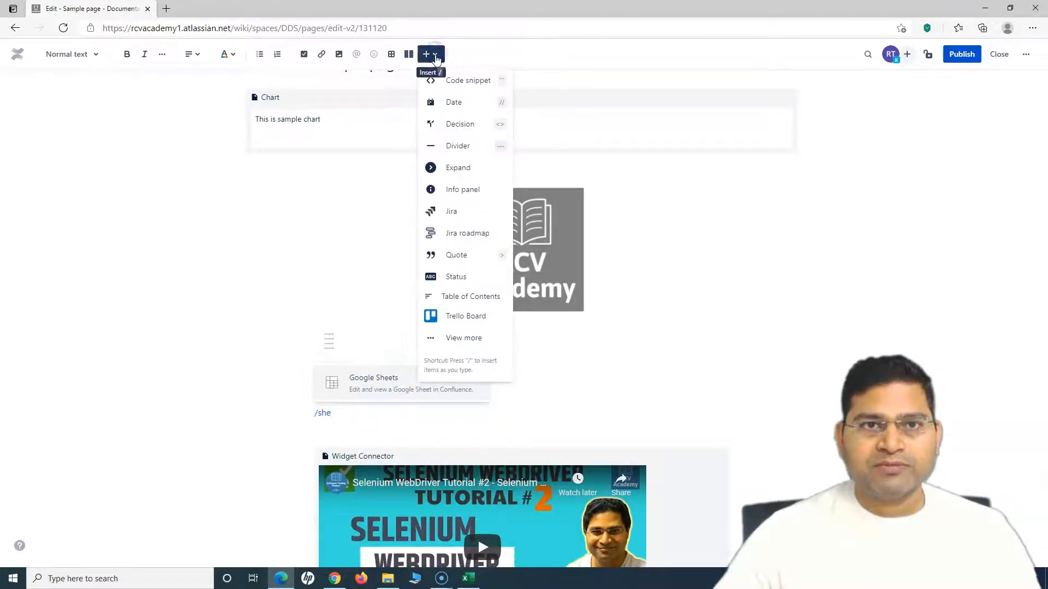
mouse_move(463, 337)
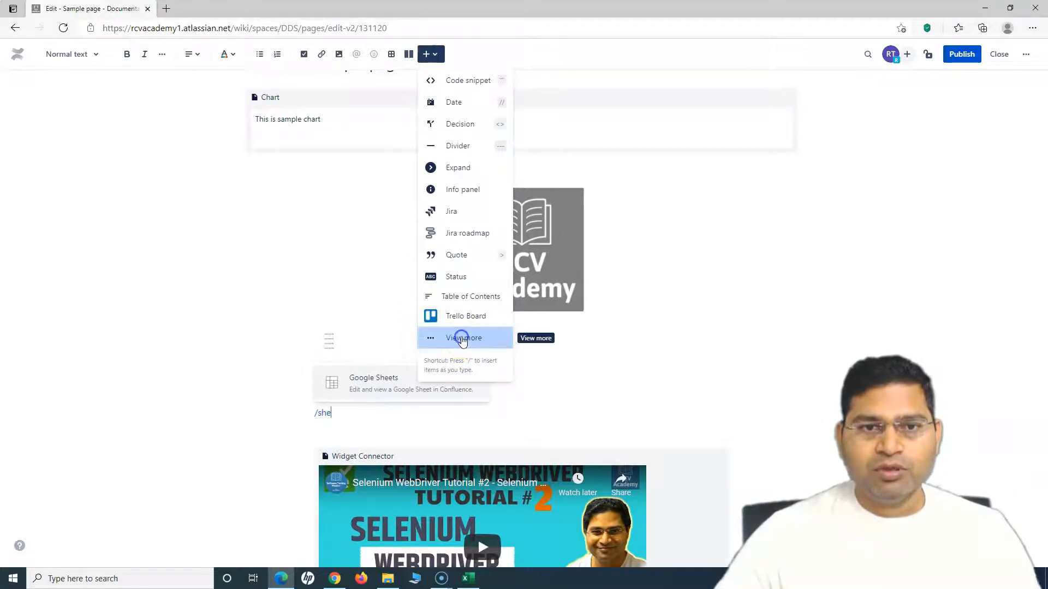
Step: Search the Select macro browser for 'goog' to list the Google Docs, Sheets and Slides macros
click(535, 338)
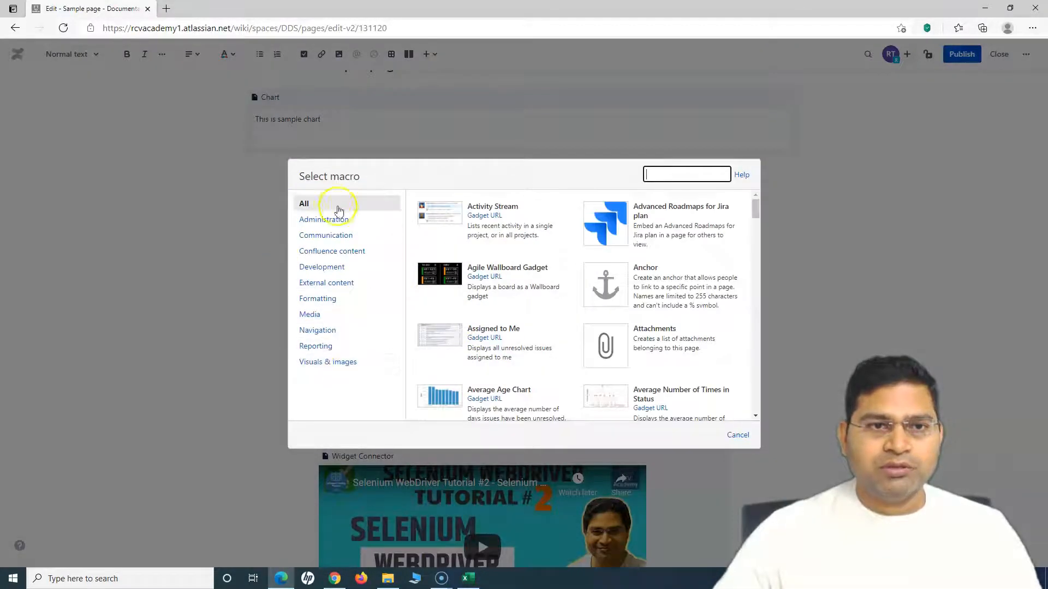
click(686, 174)
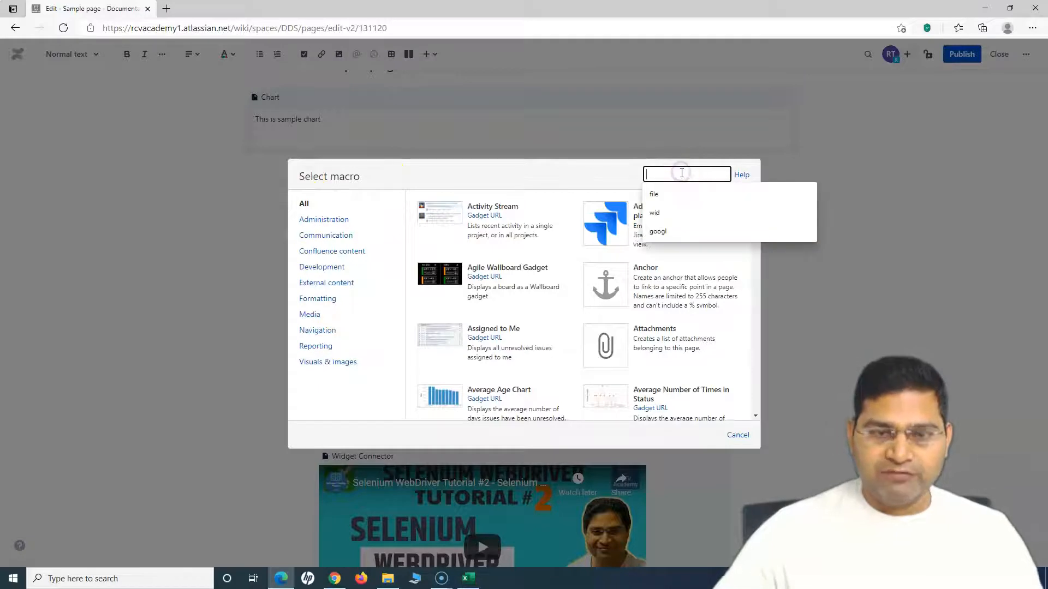
text(sheet)
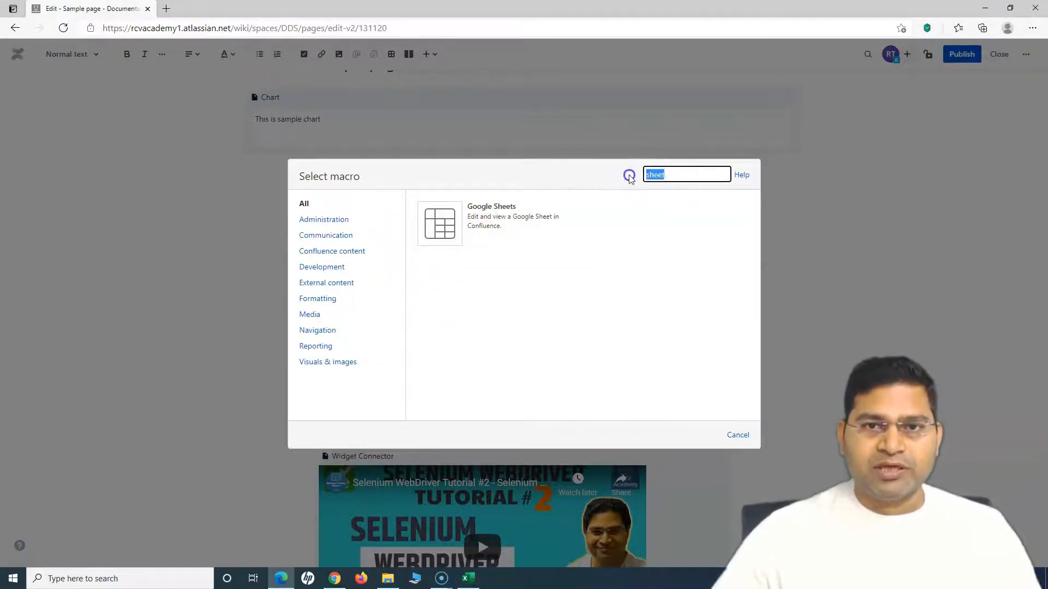
text(wor)
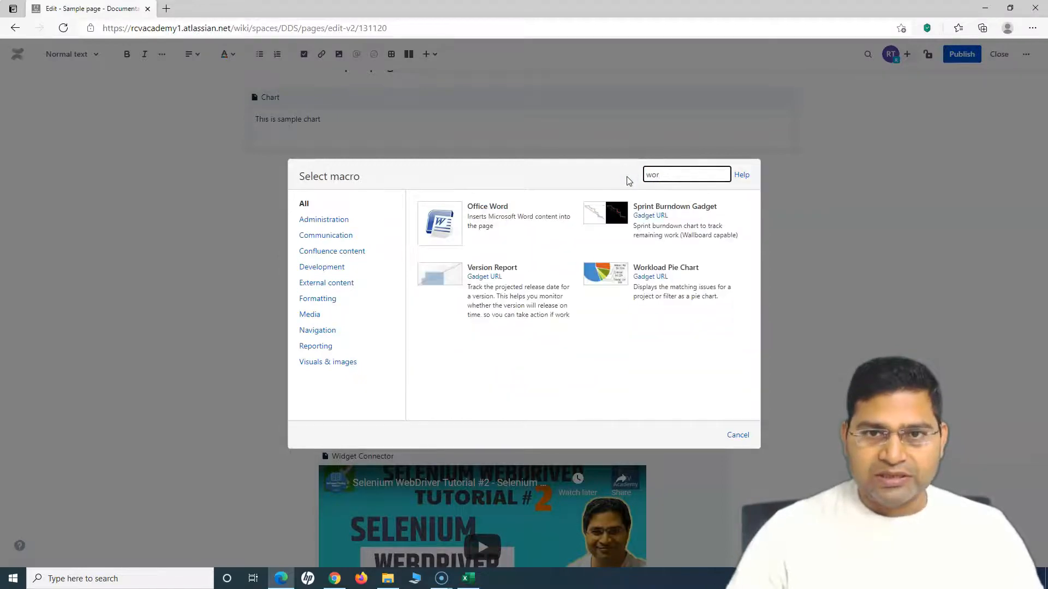
text(goog)
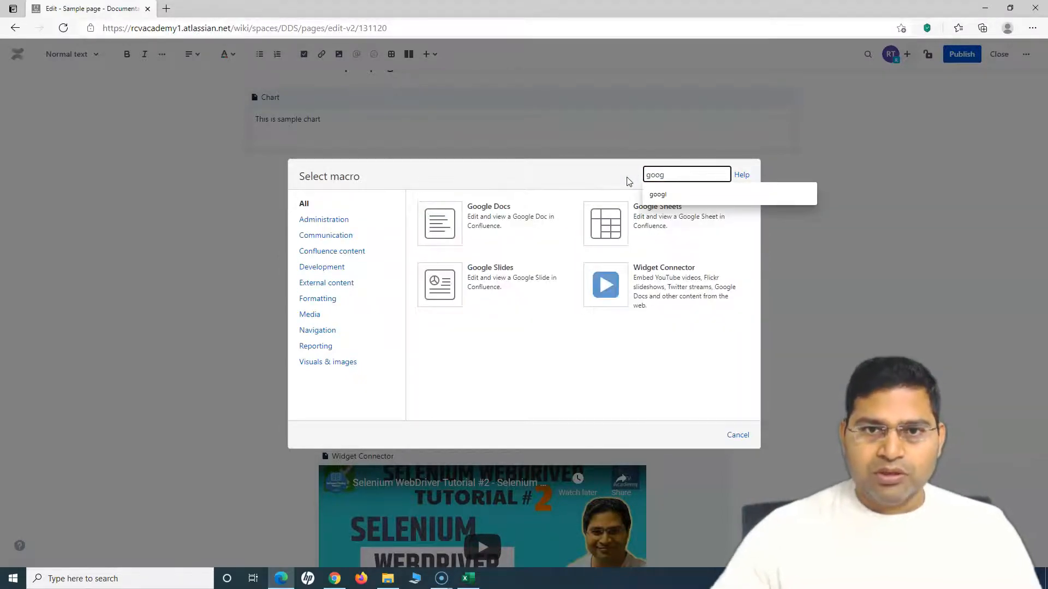
mouse_move(491, 277)
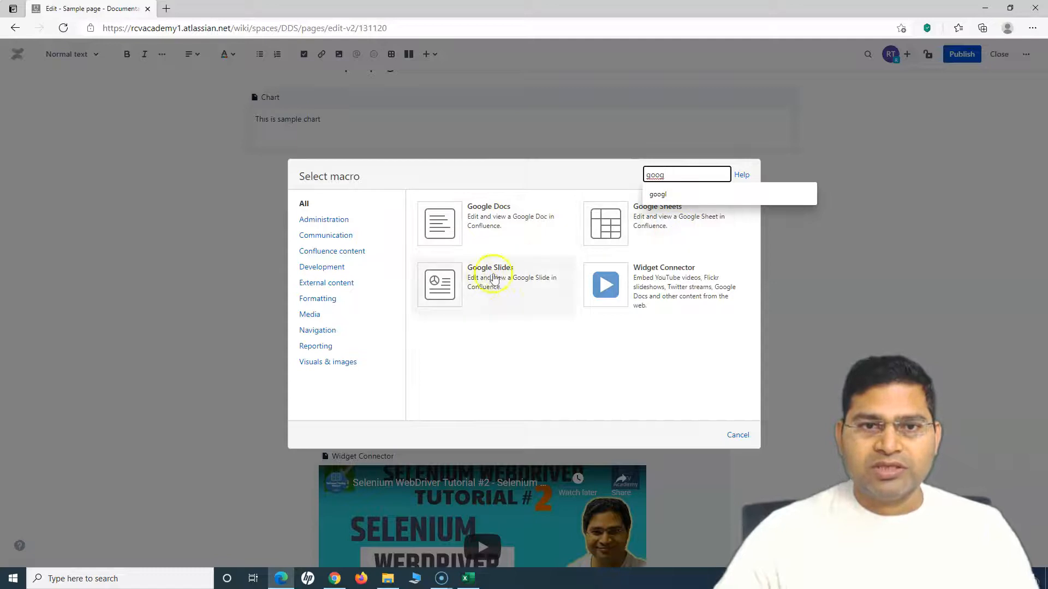
mouse_move(549, 214)
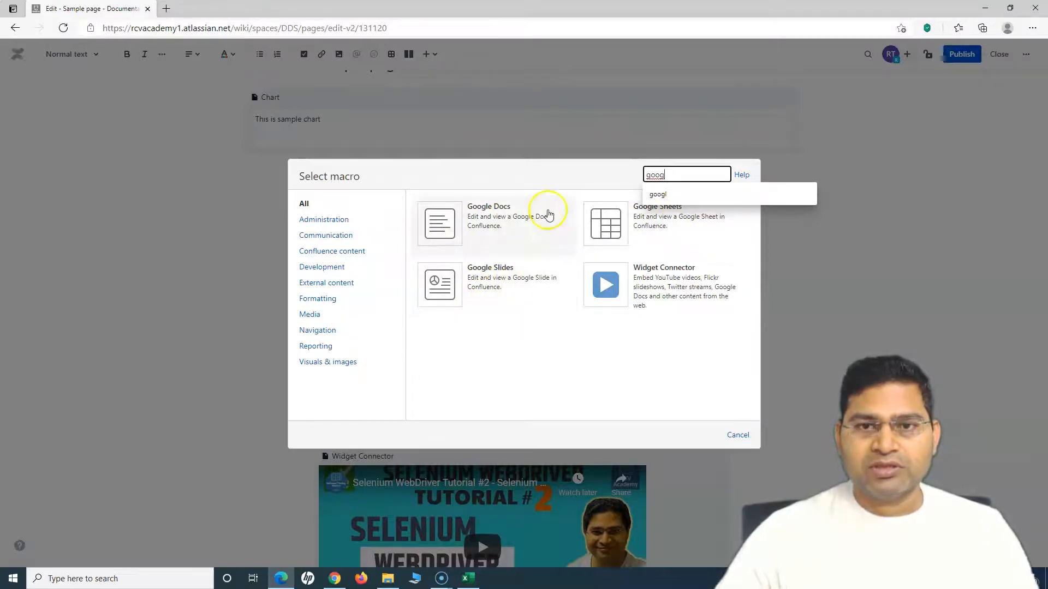
mouse_move(510, 257)
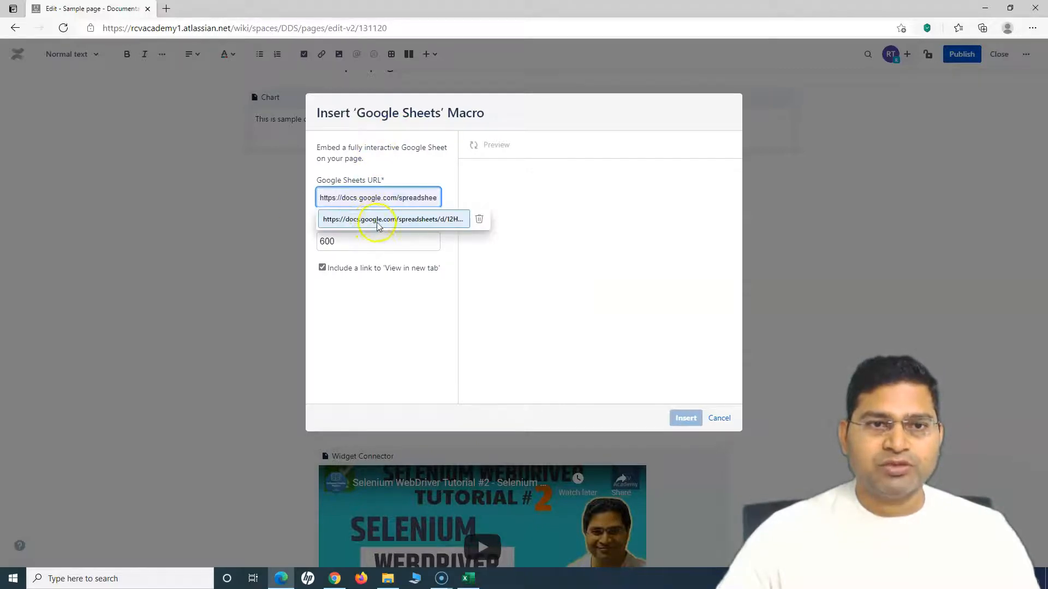
mouse_move(394, 219)
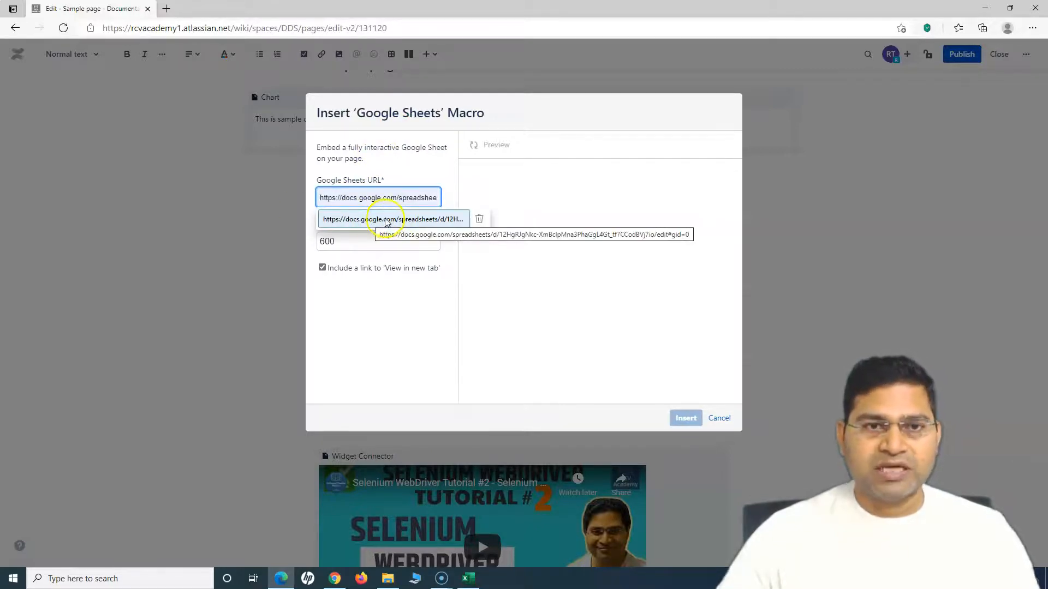
Step: Insert the Google Sheets macro with the saved spreadsheet URL and 600 px height
click(391, 218)
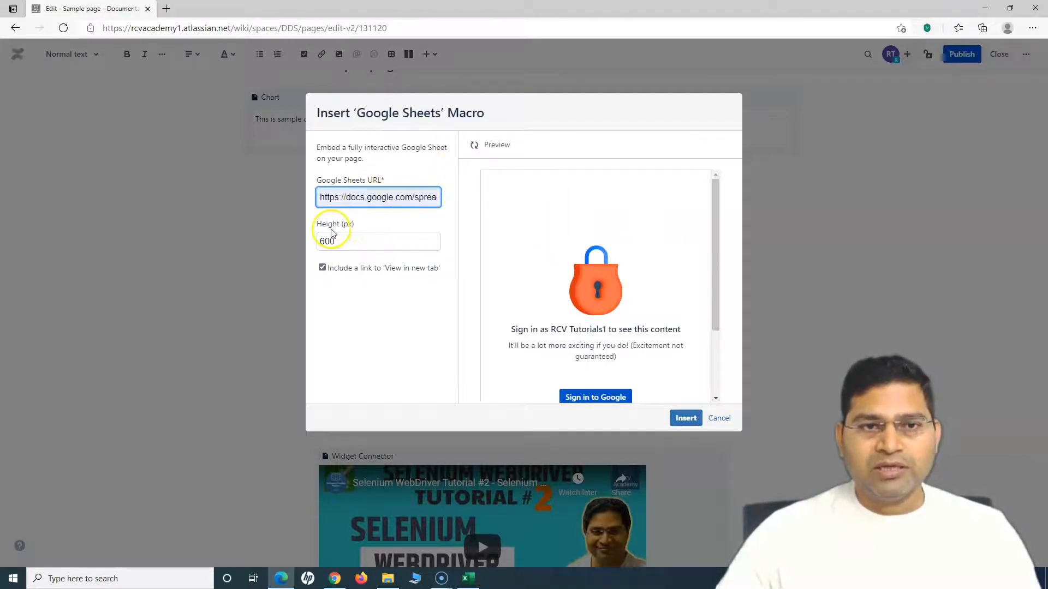
mouse_move(334, 277)
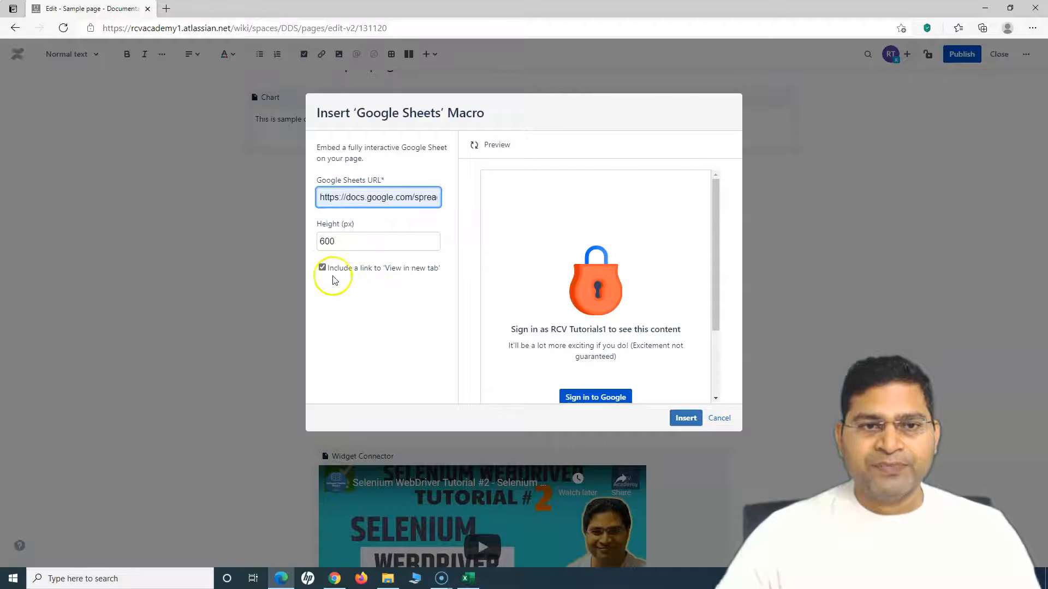
mouse_move(378, 277)
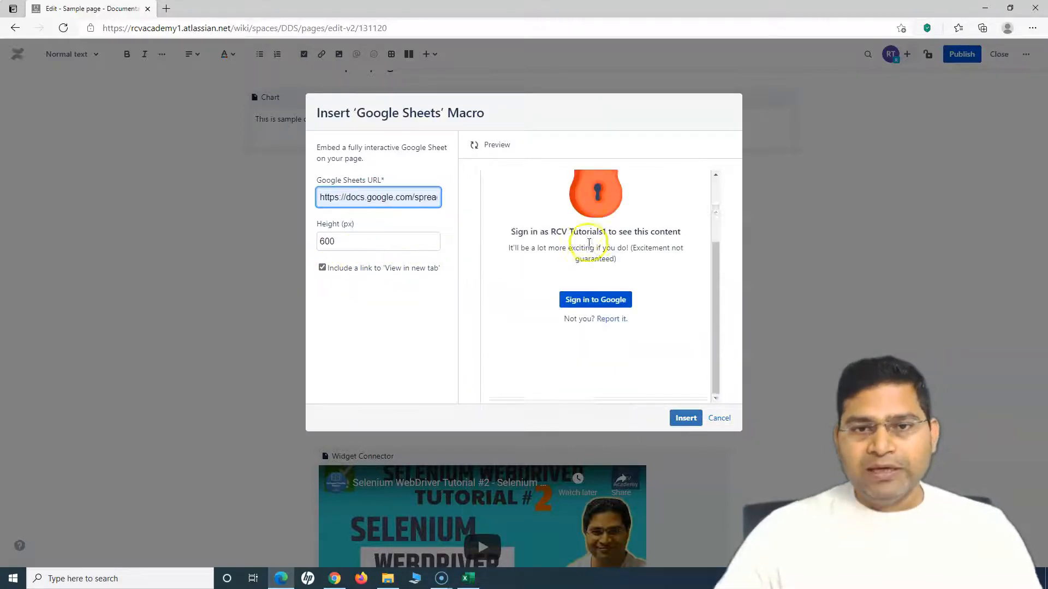
scroll(down, 3)
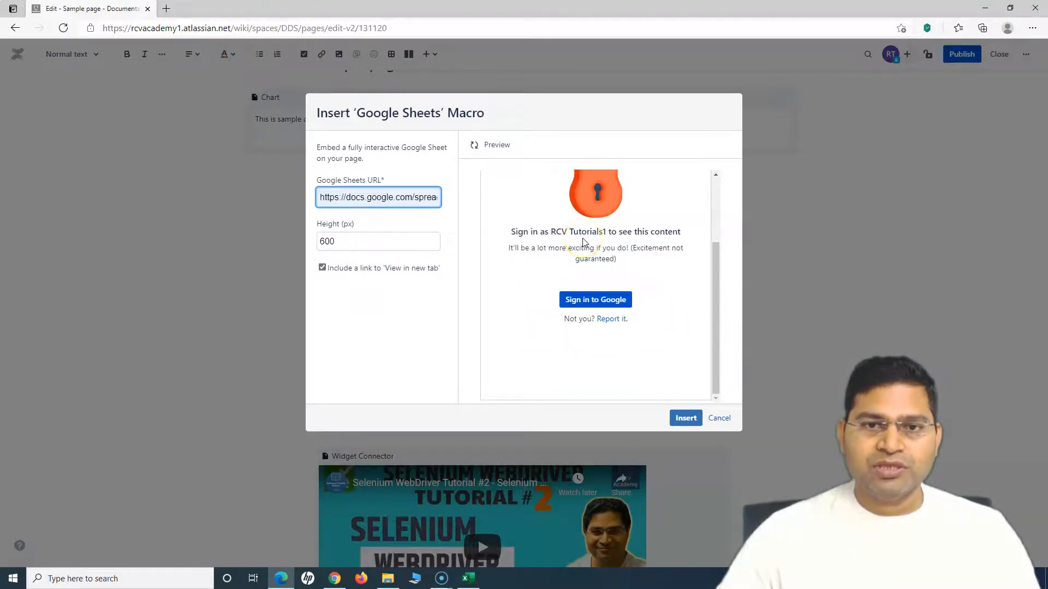
mouse_move(711, 417)
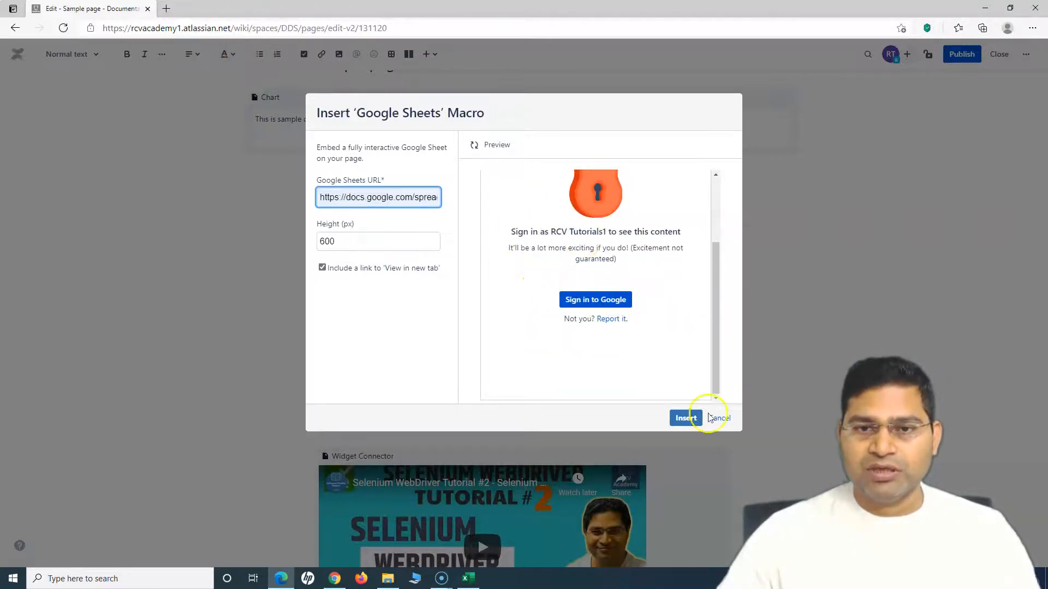
click(685, 418)
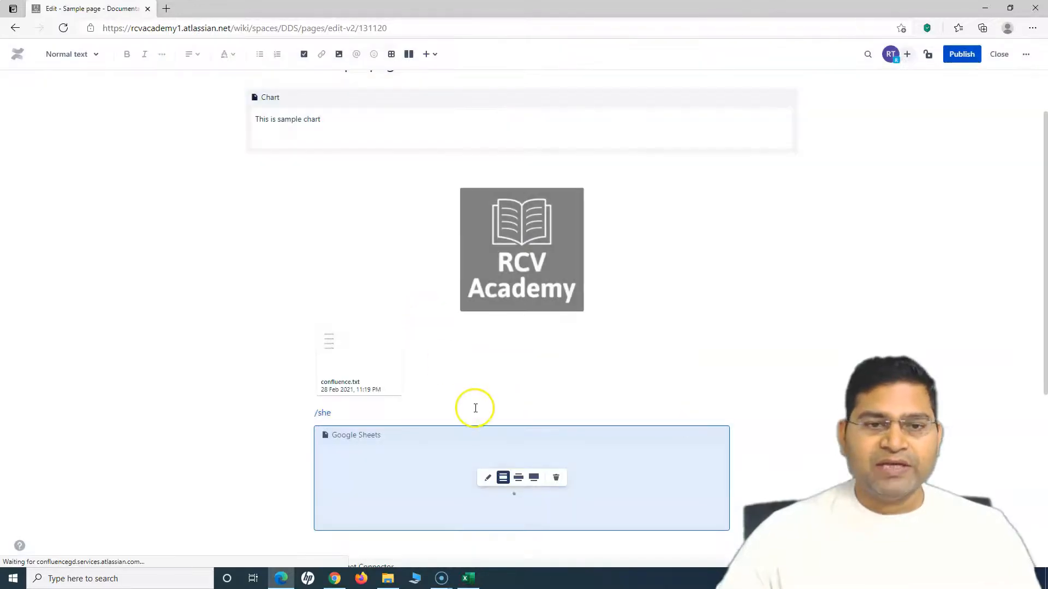
scroll(down, 3)
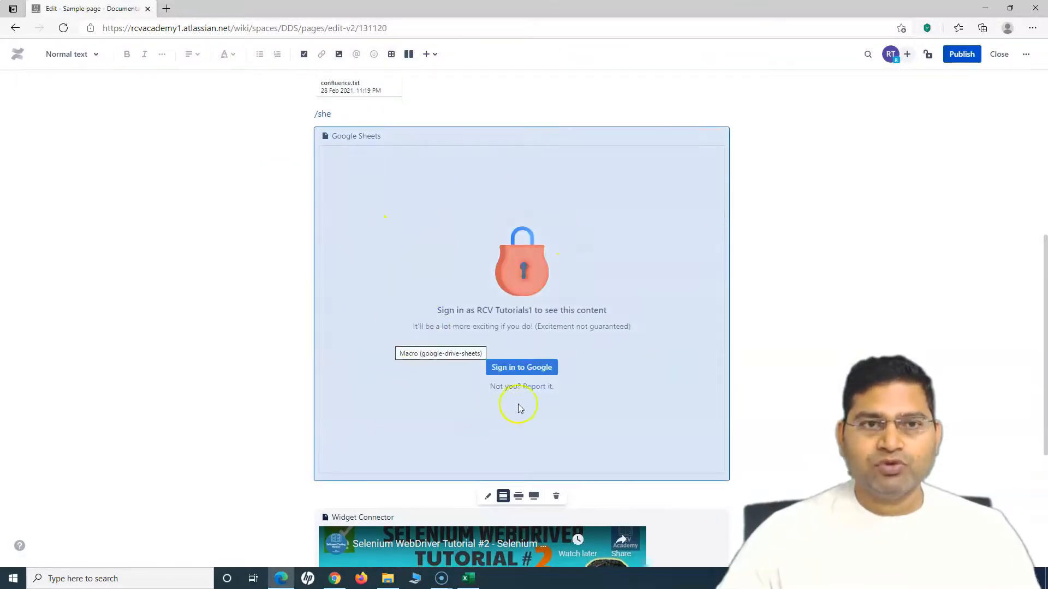
mouse_move(425, 230)
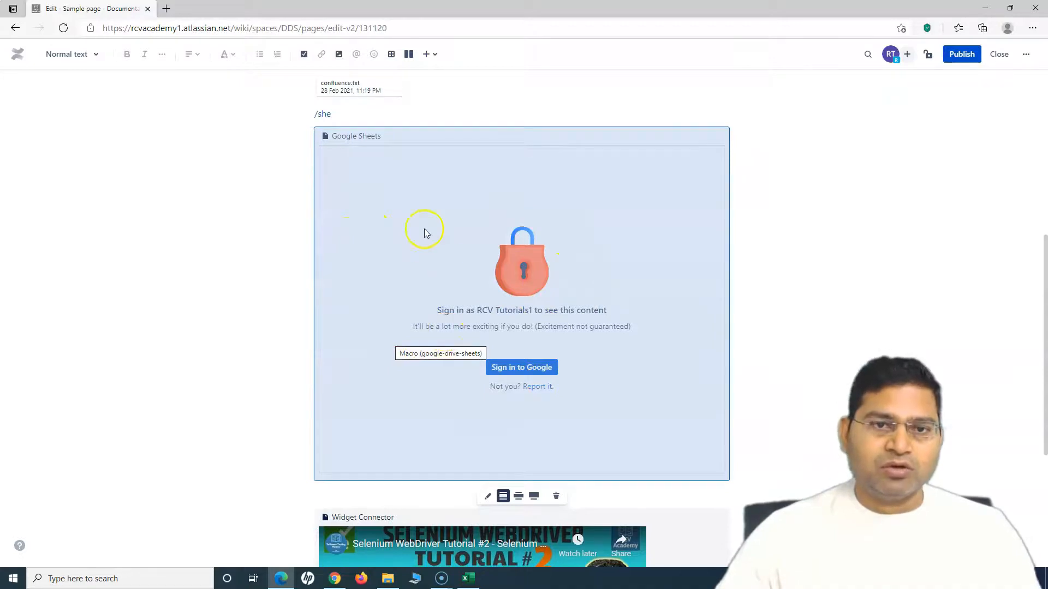
mouse_move(484, 213)
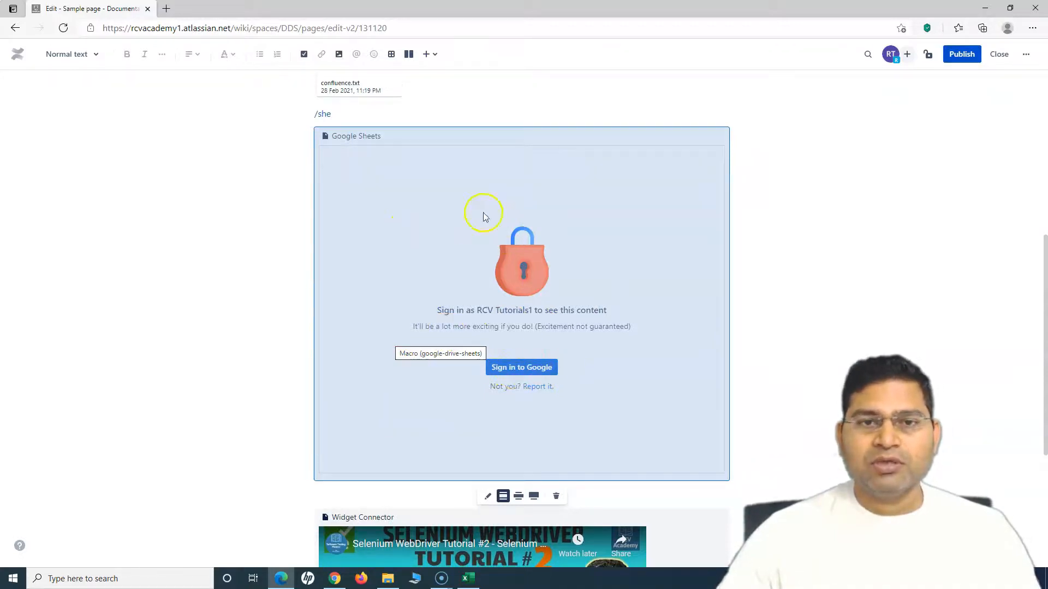
mouse_move(505, 189)
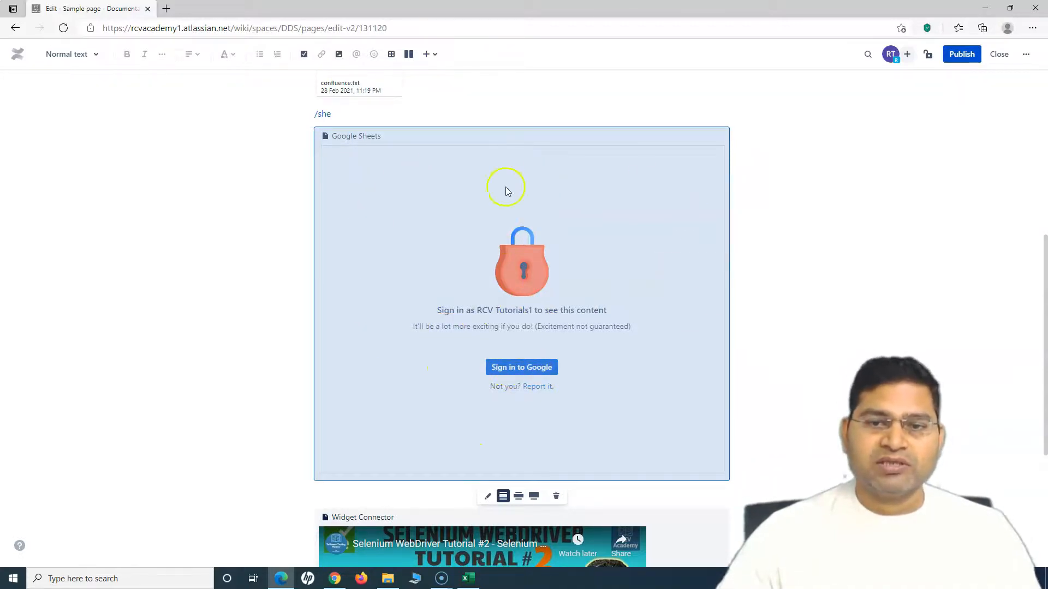
scroll(up, 3)
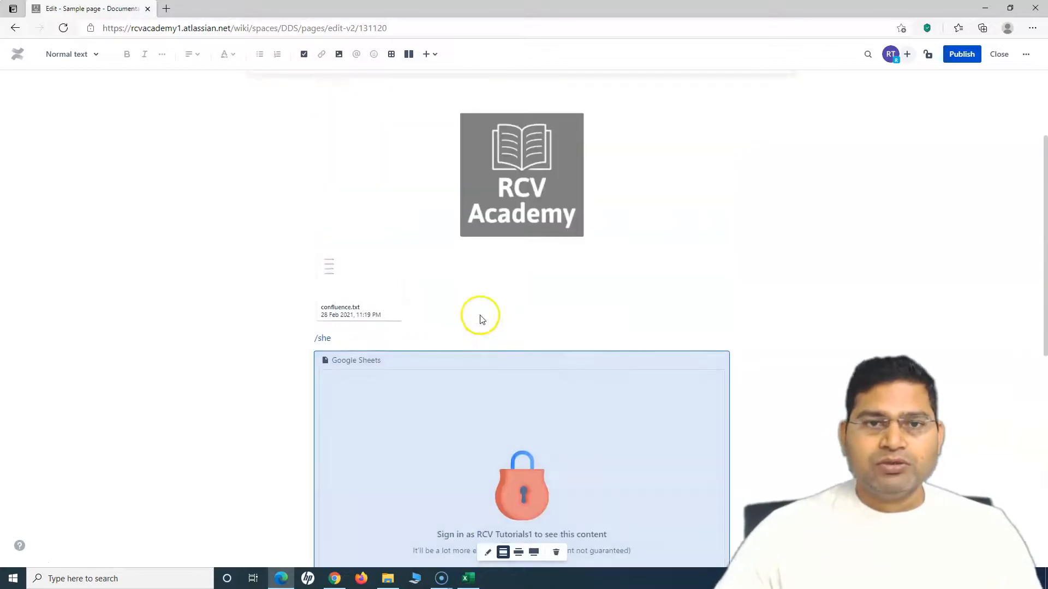
scroll(up, 3)
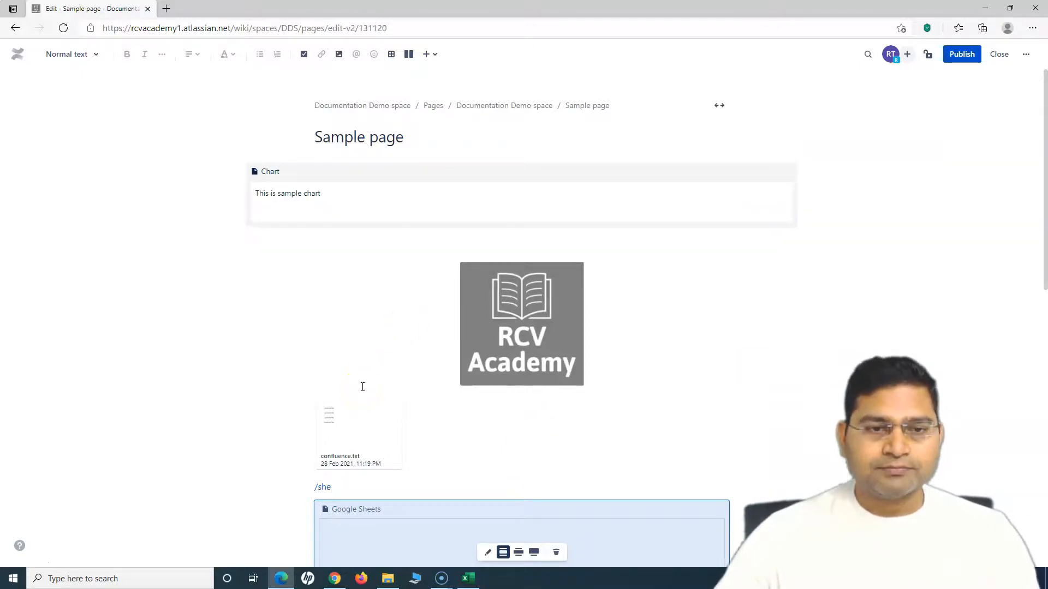
scroll(down, 3)
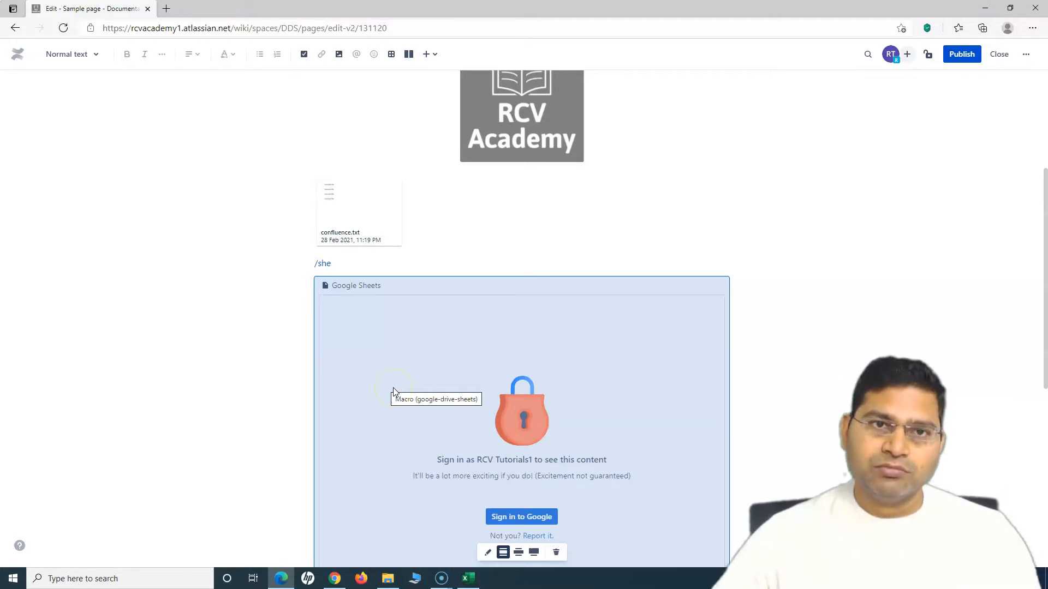
mouse_move(135, 124)
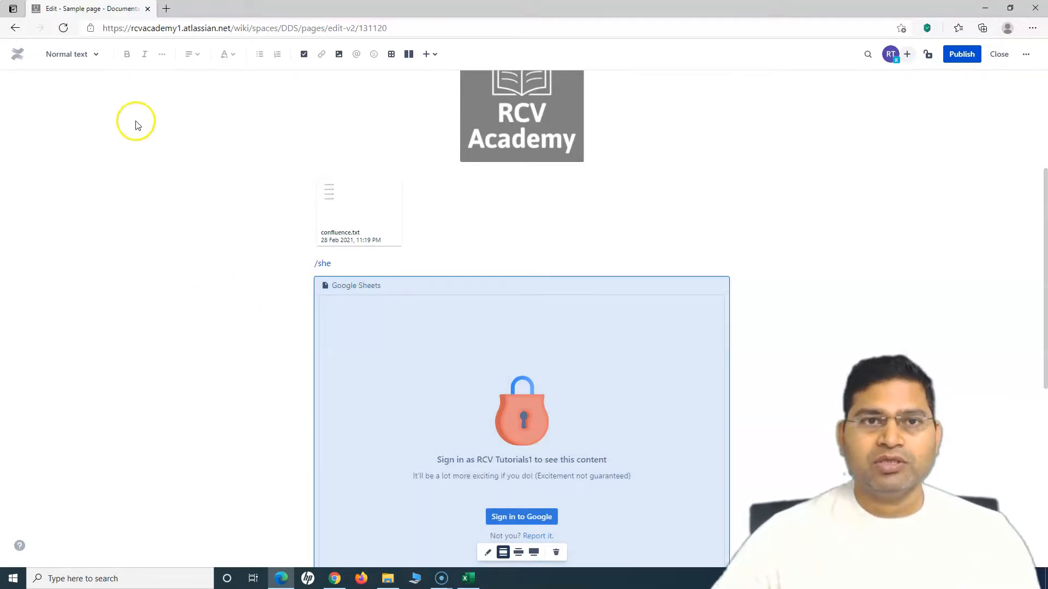
click(426, 55)
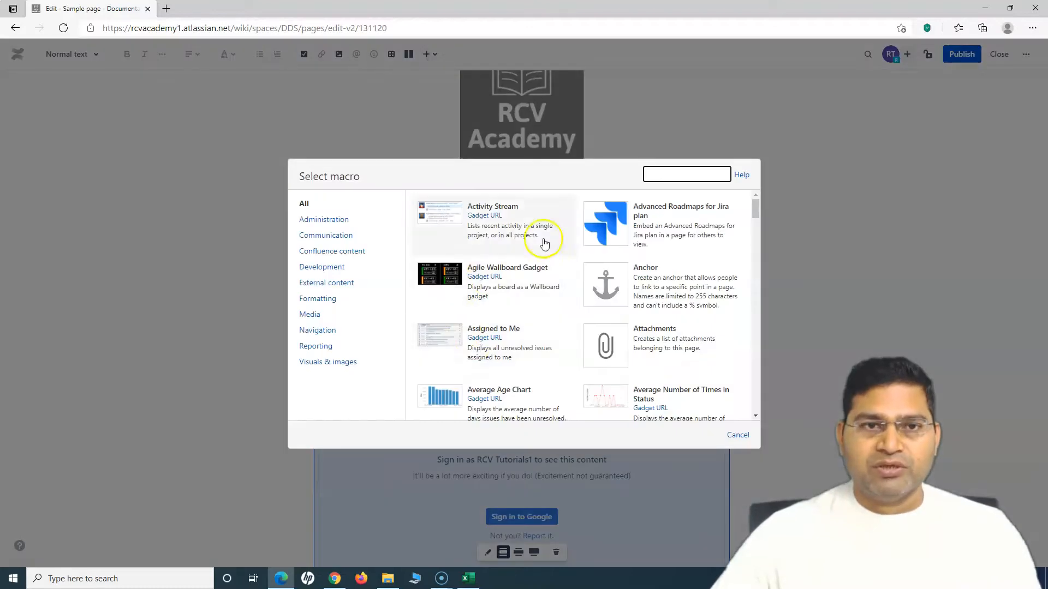
mouse_move(521, 353)
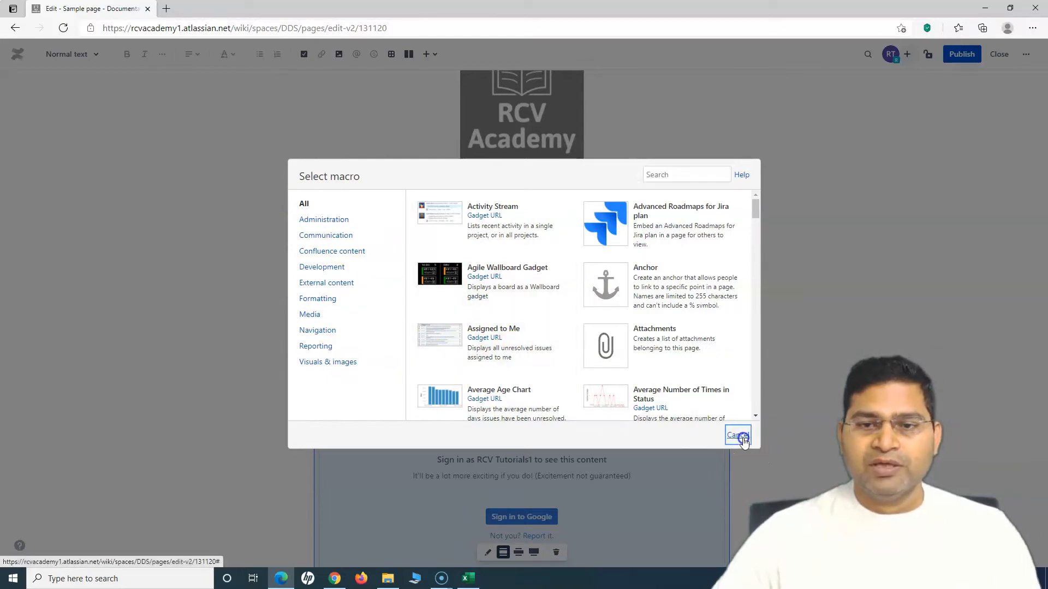
click(736, 435)
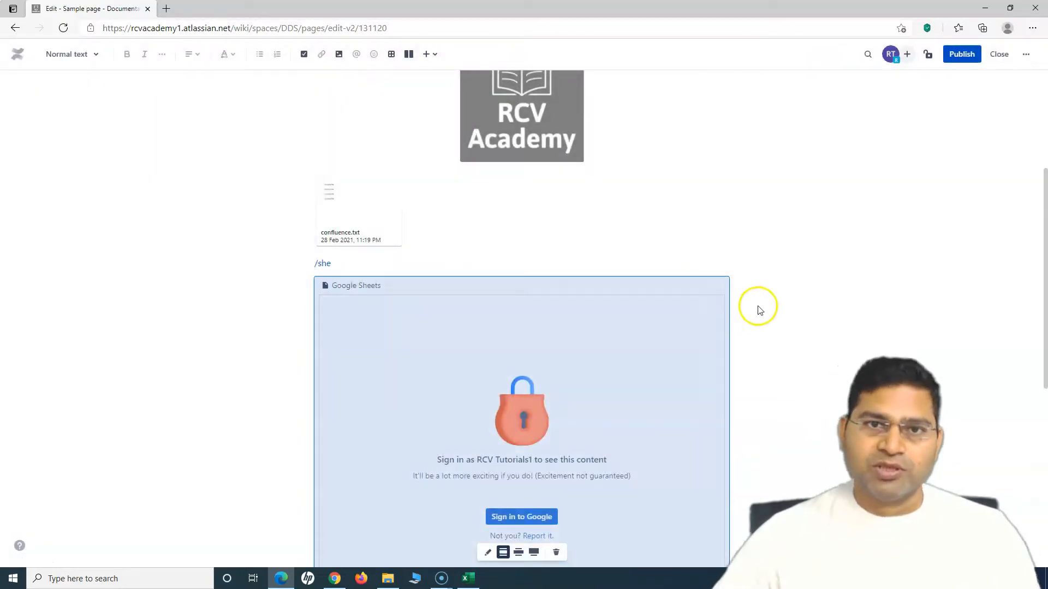